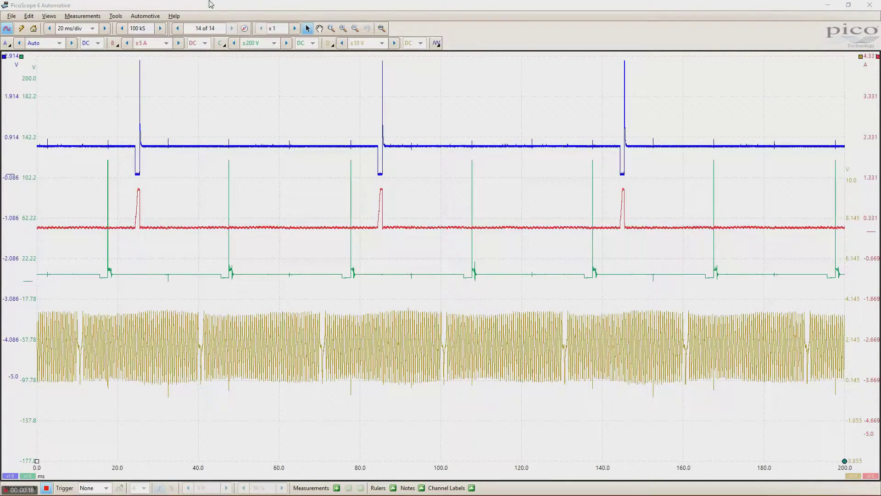
mouse_move(329, 203)
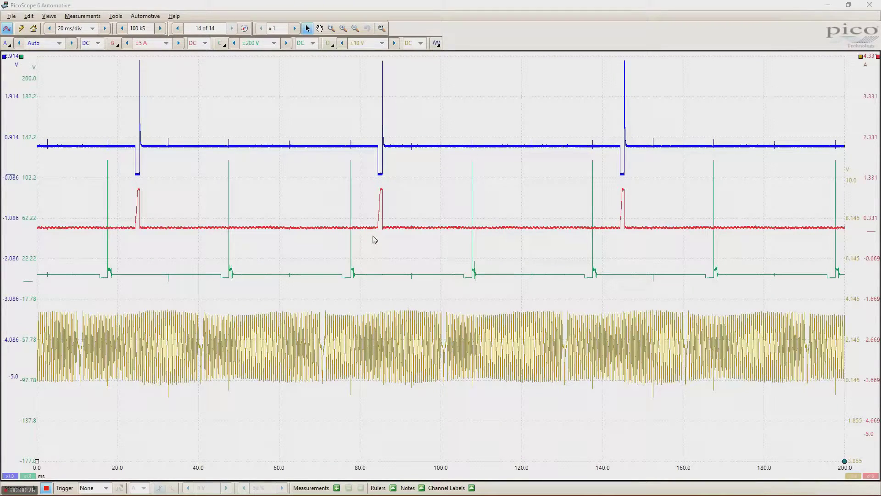
mouse_move(209, 129)
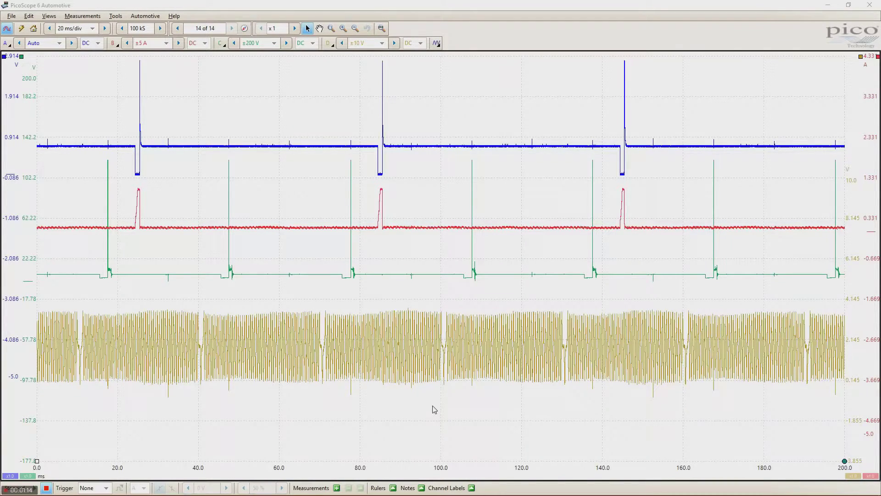
mouse_move(518, 384)
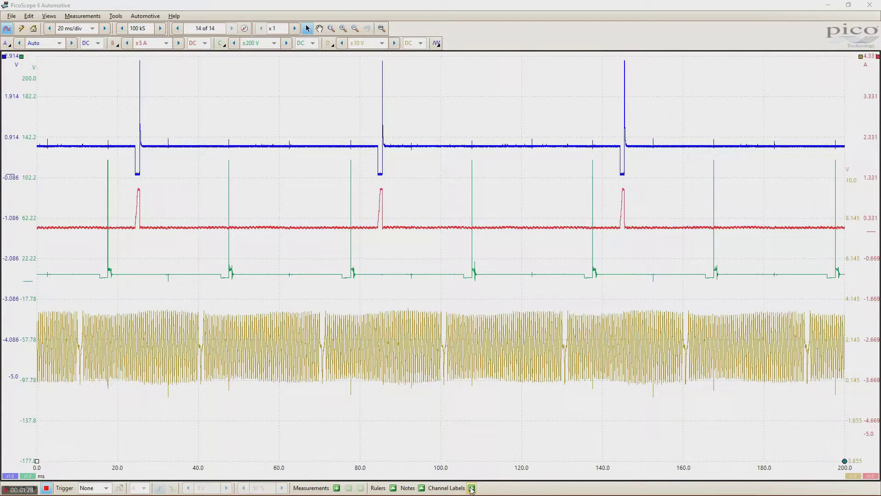
- Show the Channel Labels panel and label A Injector voltage, B Injector current
left_click(473, 487)
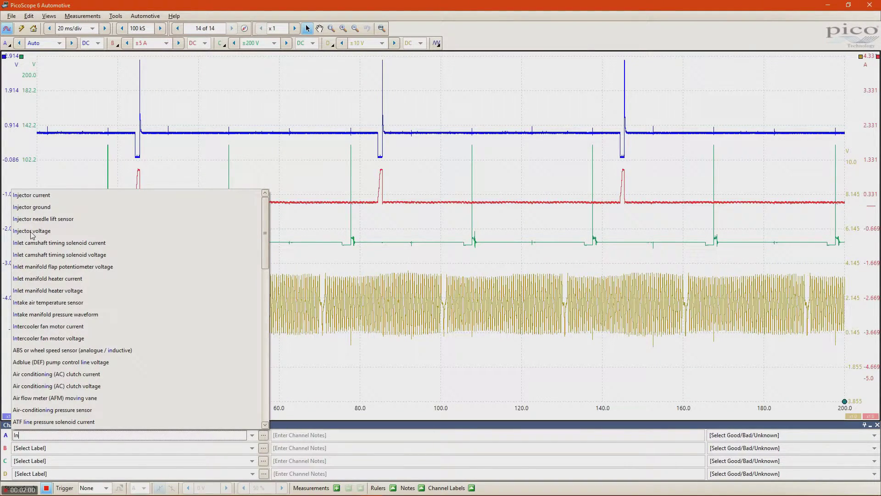
left_click(31, 231)
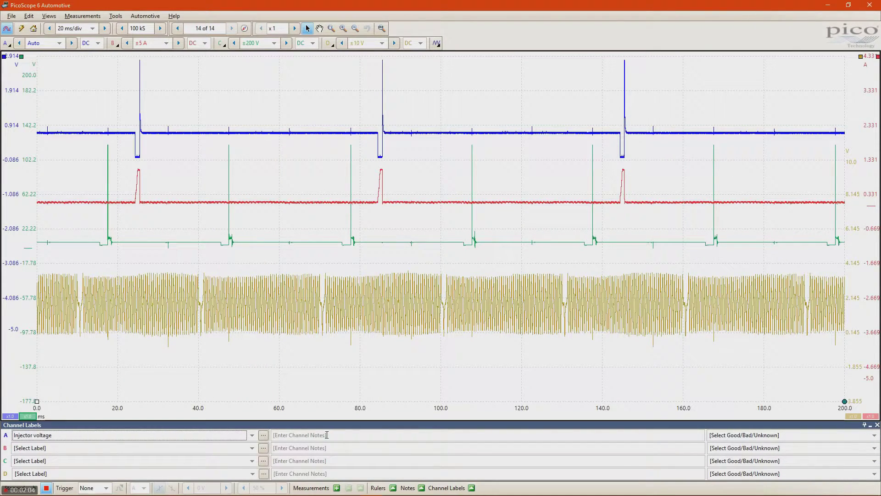
left_click(92, 448)
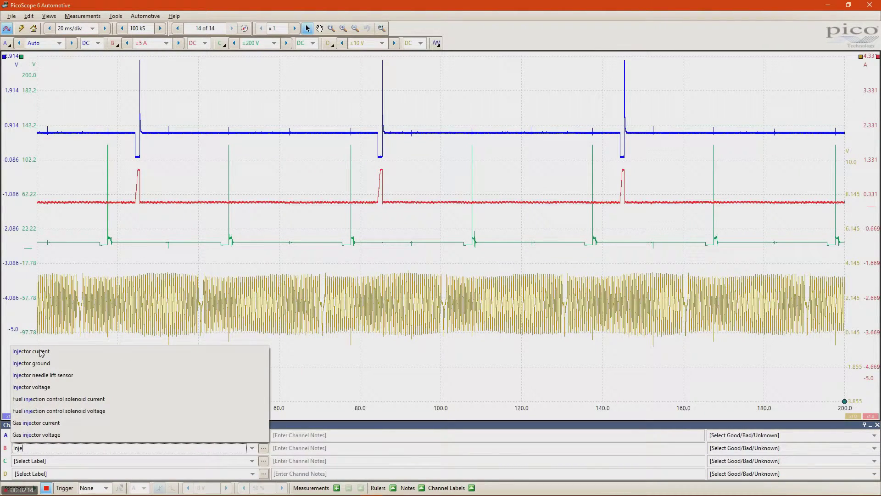
left_click(28, 350)
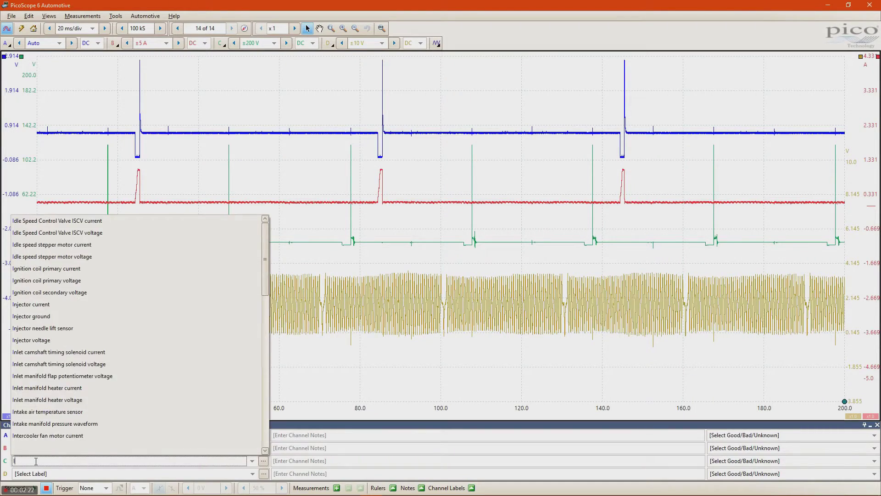
- Label channel C Ignition coil primary voltage and D Crankshaft sensor (Inductive)
type("gnition coil primary voltage")
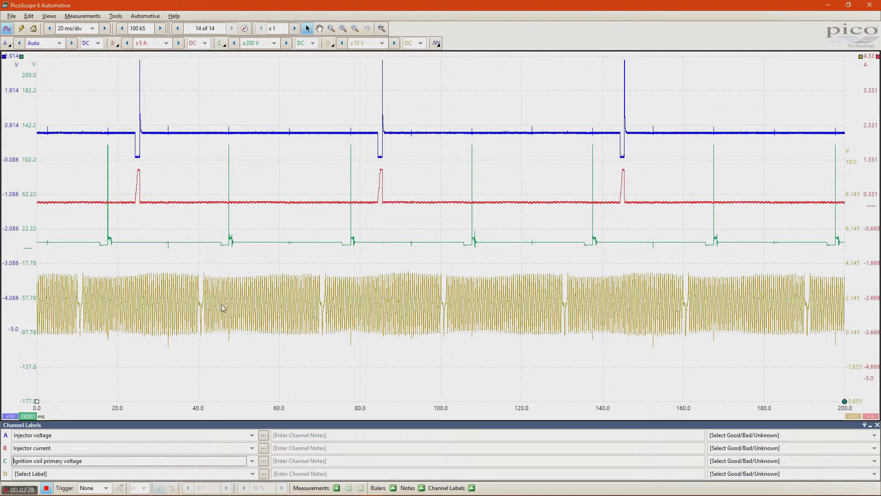
left_click(115, 474)
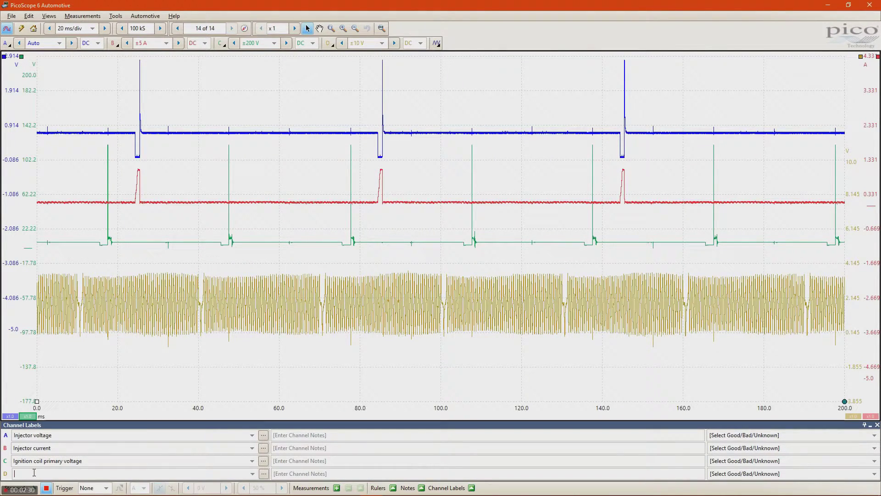
type("Crank")
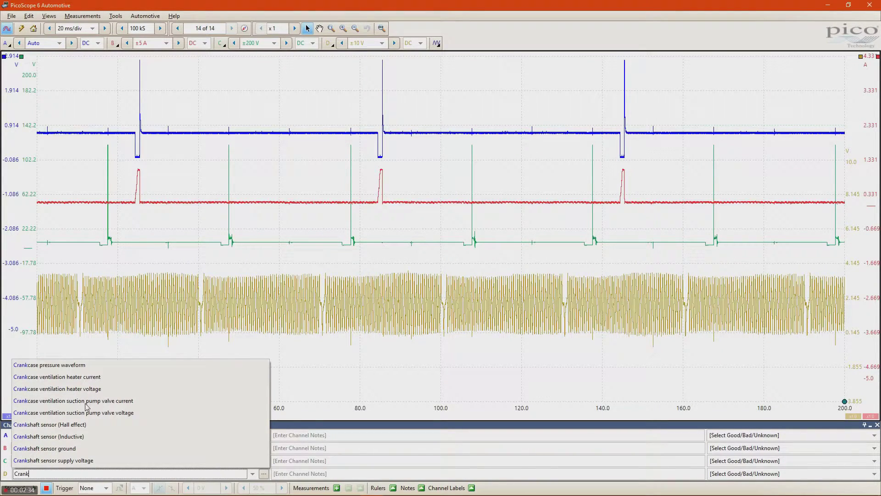
mouse_move(55, 439)
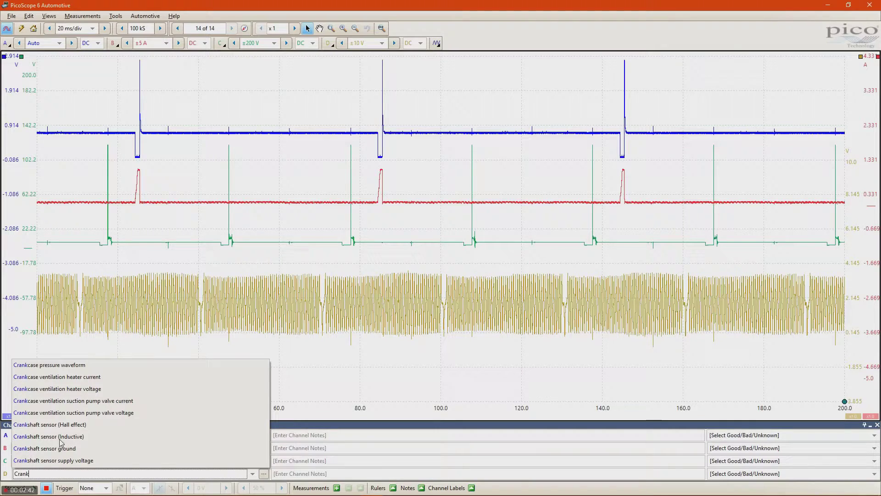
left_click(51, 436)
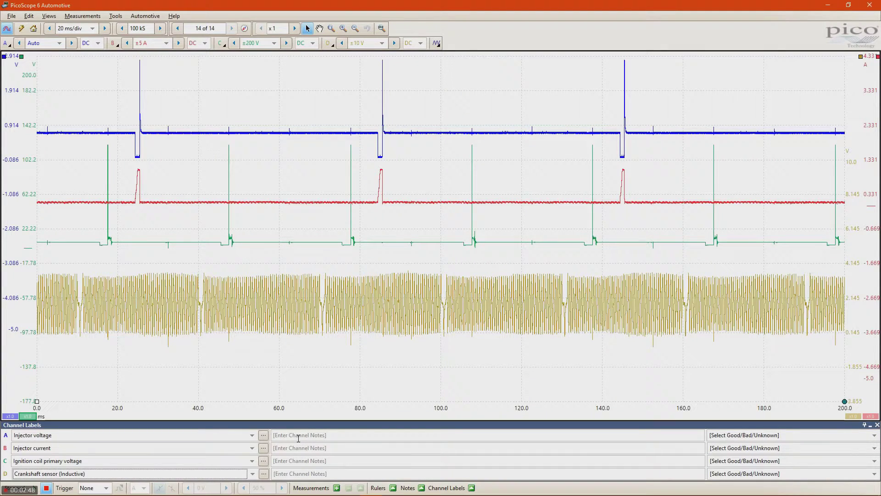
- Note channel A's probe location as injector #2
left_click(299, 435)
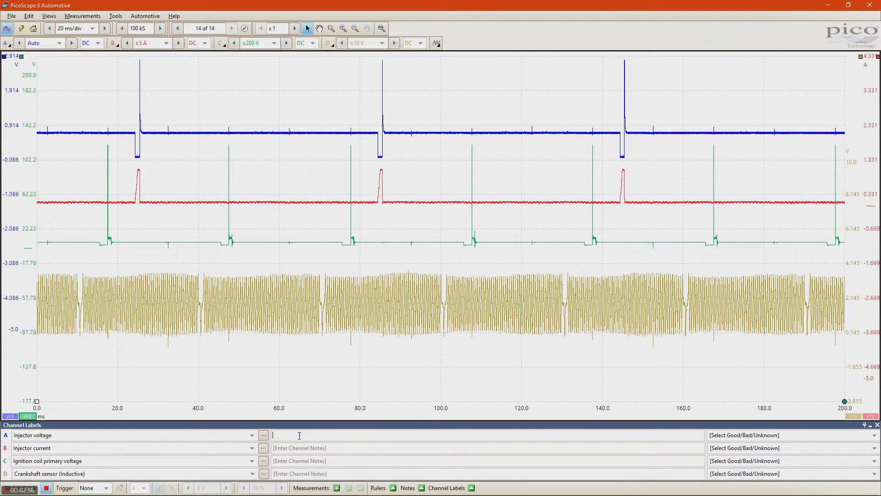
type("Bad")
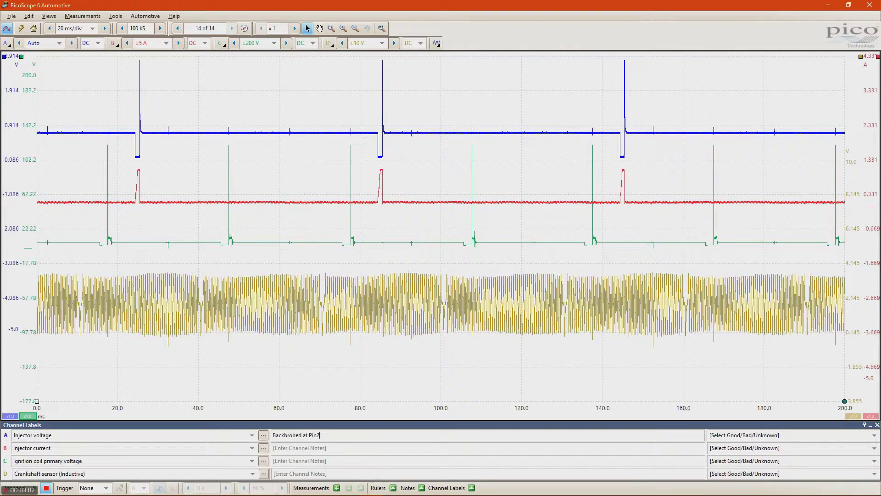
type("@ i")
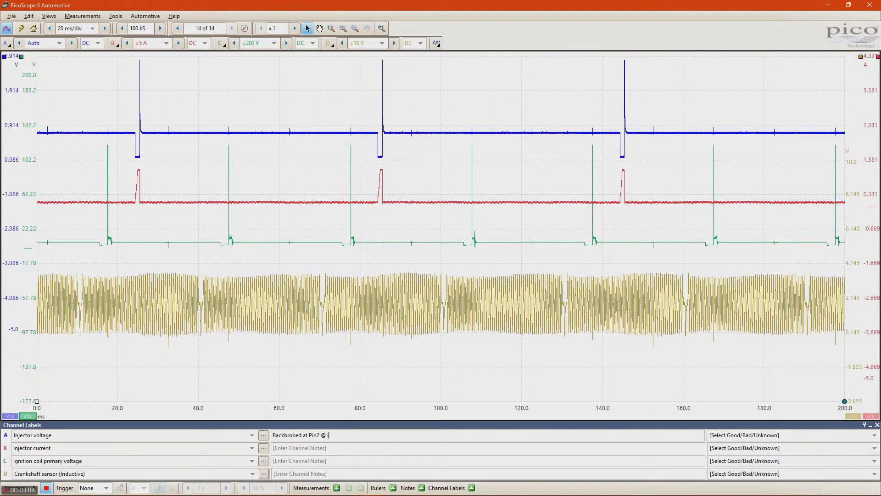
type("njector #")
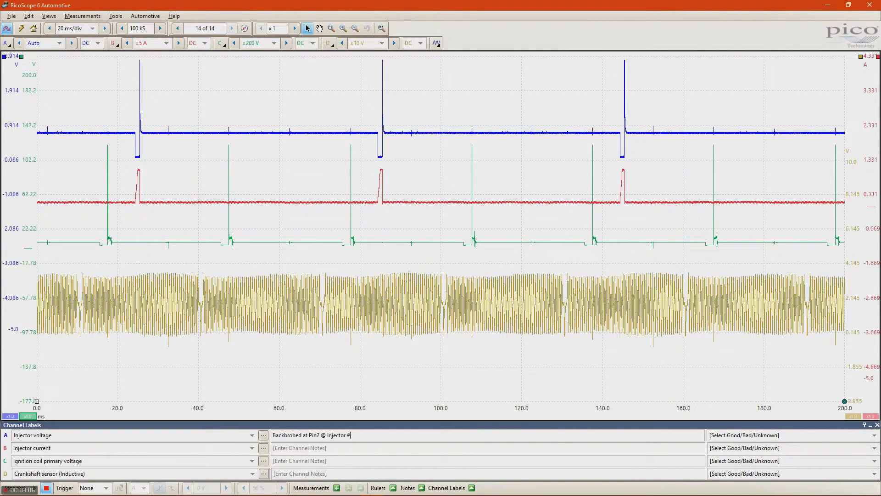
type("2")
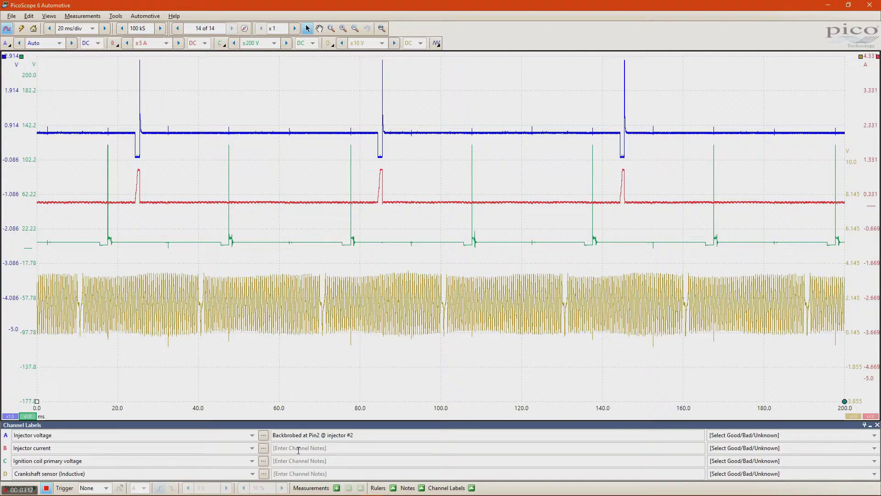
- Note channel B at injector red wire and channel C at PCM pin
left_click(299, 448)
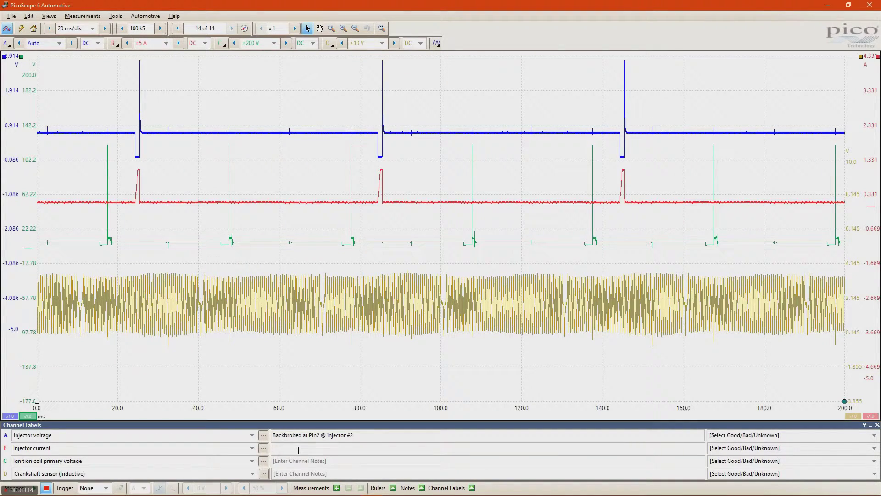
type("@")
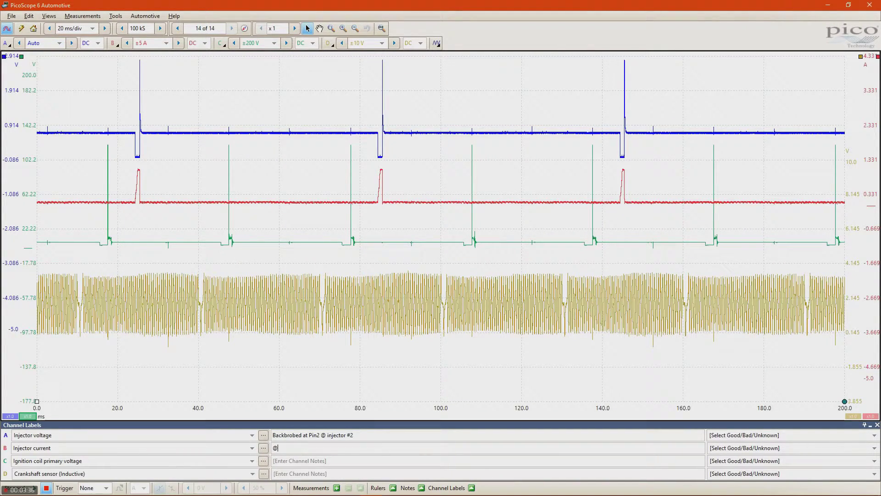
type("injector #2")
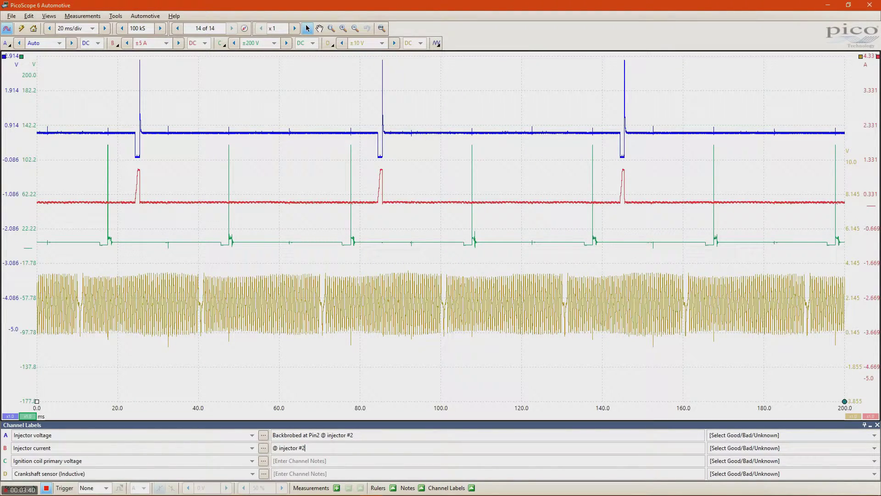
type("red wire")
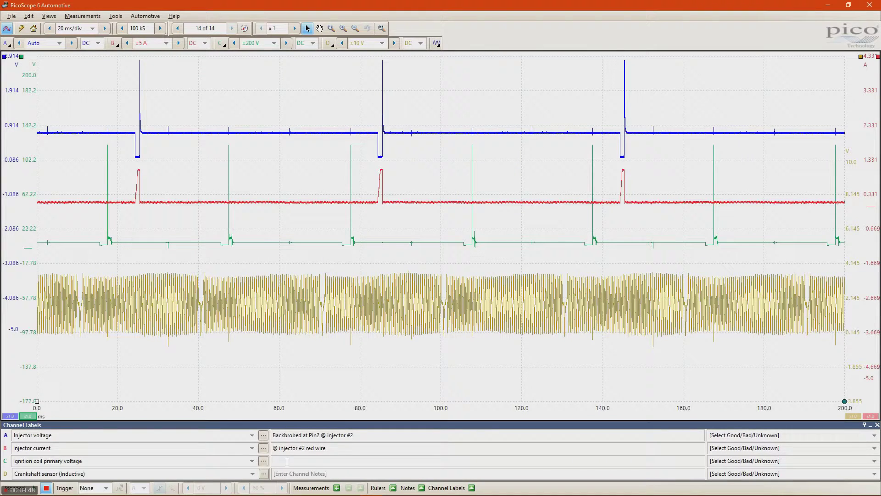
type("@ PIN 47")
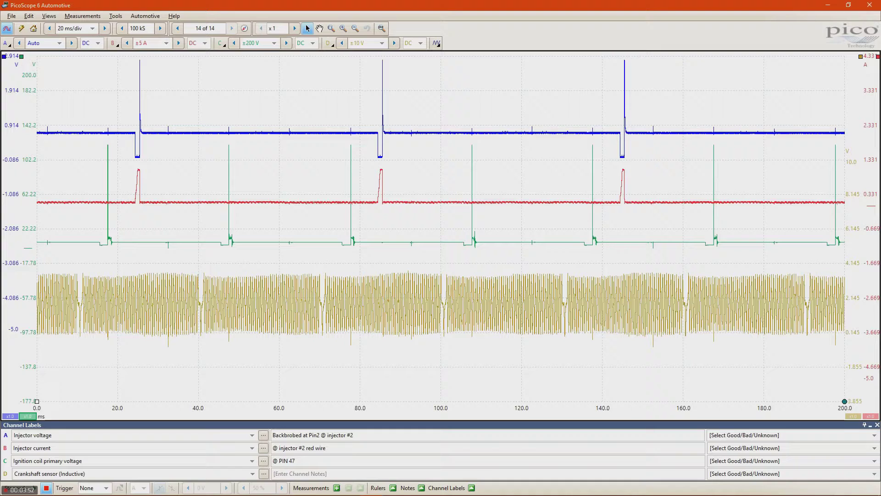
type("PCM brown/wt")
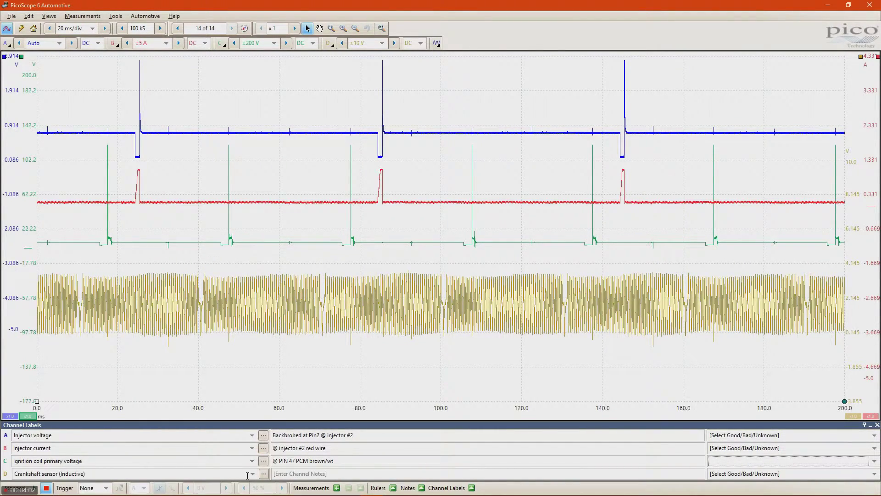
- Note channel D's probe location at the CKP pin
left_click(309, 473)
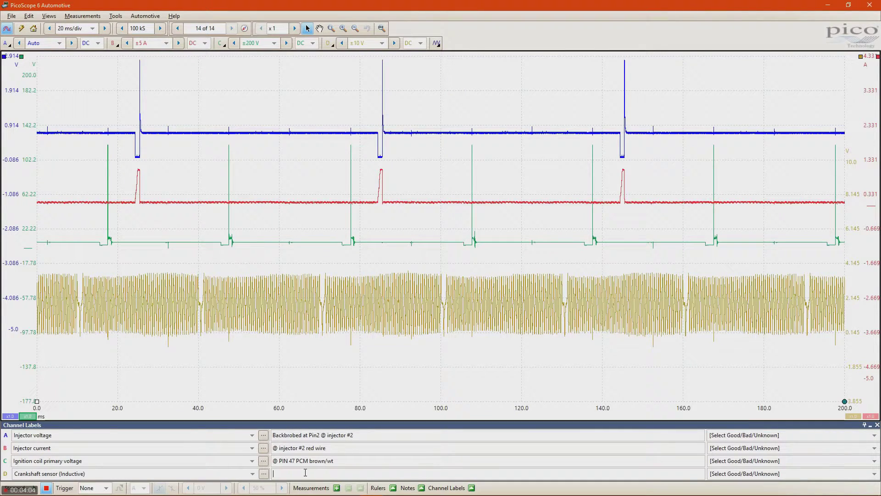
type("@ CKP")
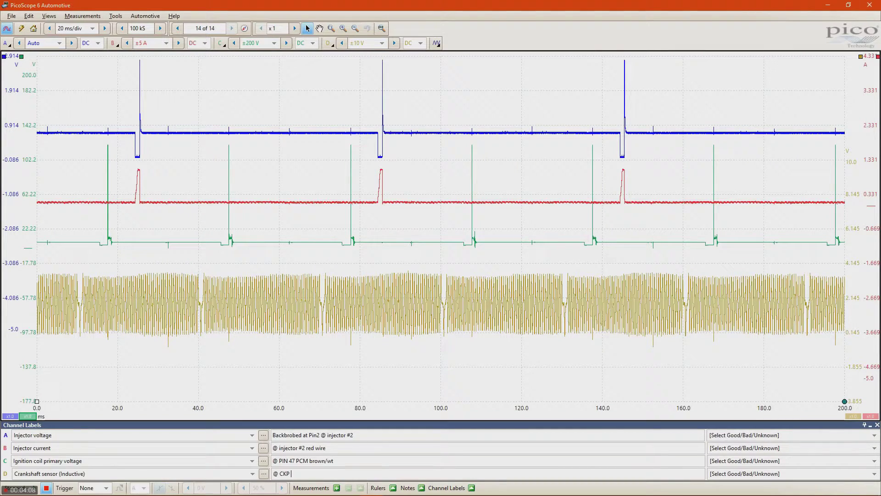
type("b")
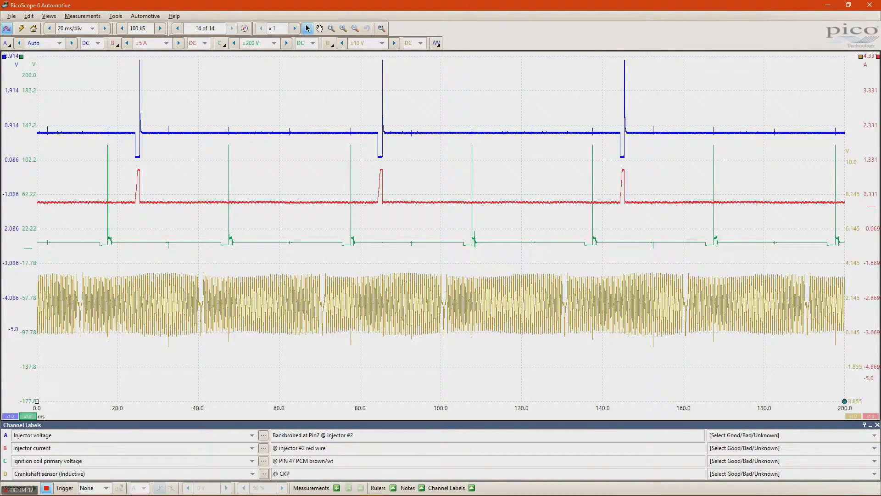
type("pink wire")
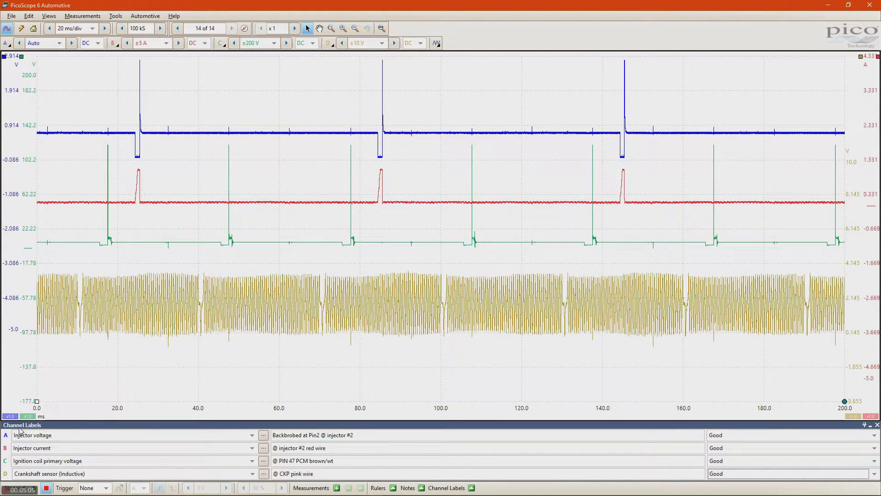
- Reopen channel A's label choices without picking a new label
left_click(20, 435)
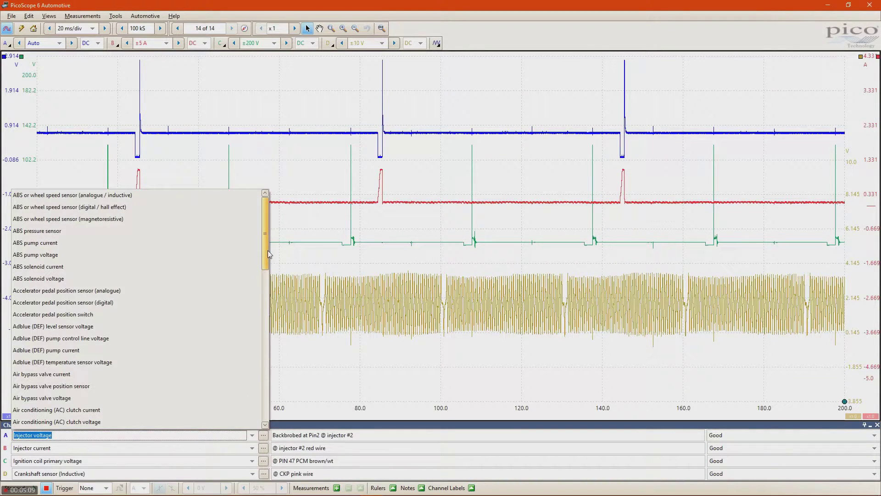
- Start a custom 'Blow...' label for channel A, then dismiss the prompt
scroll("down", 3)
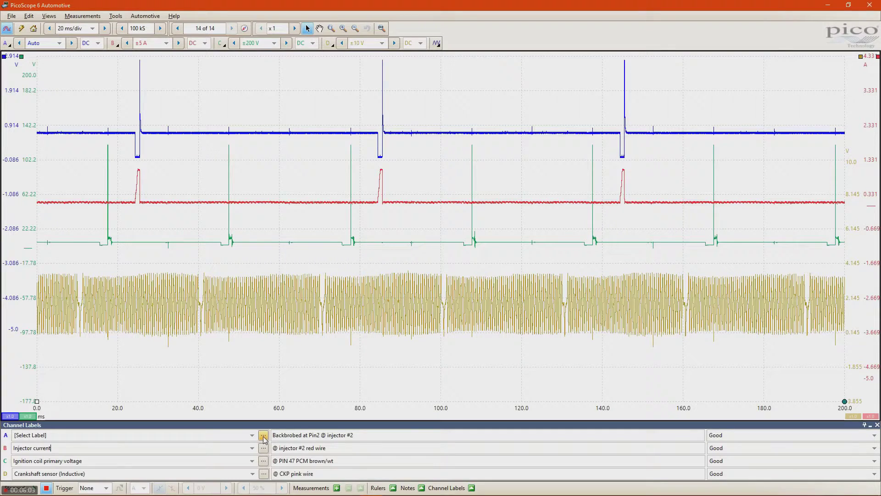
left_click(263, 436)
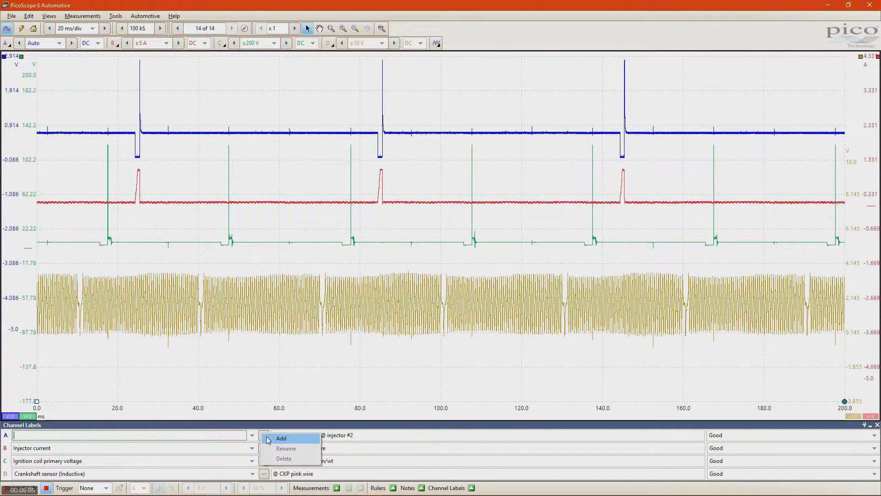
left_click(281, 438)
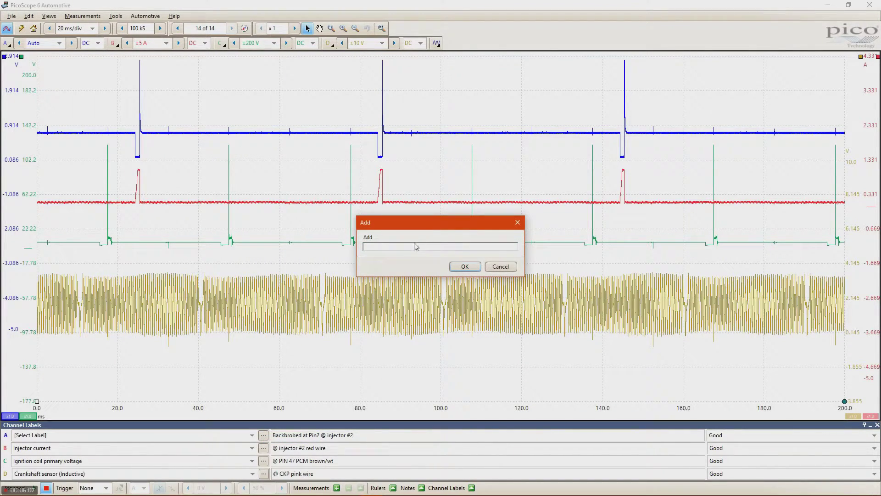
type("Blower Motor B+")
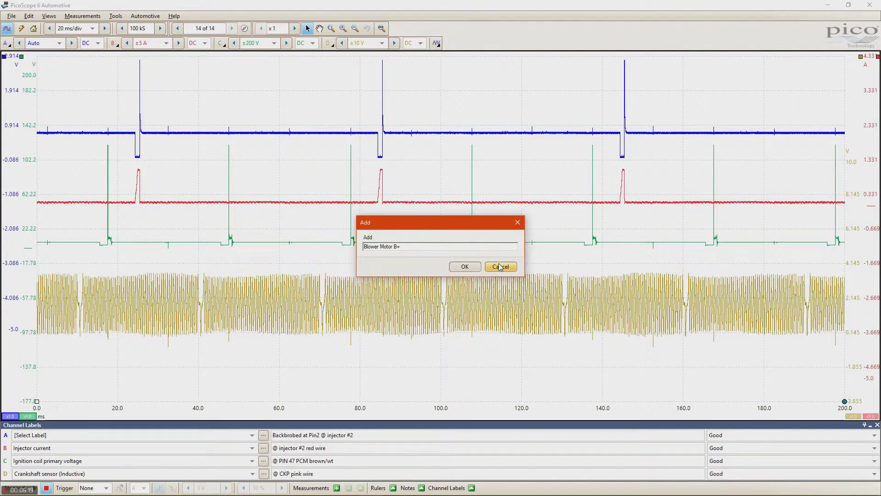
left_click(465, 266)
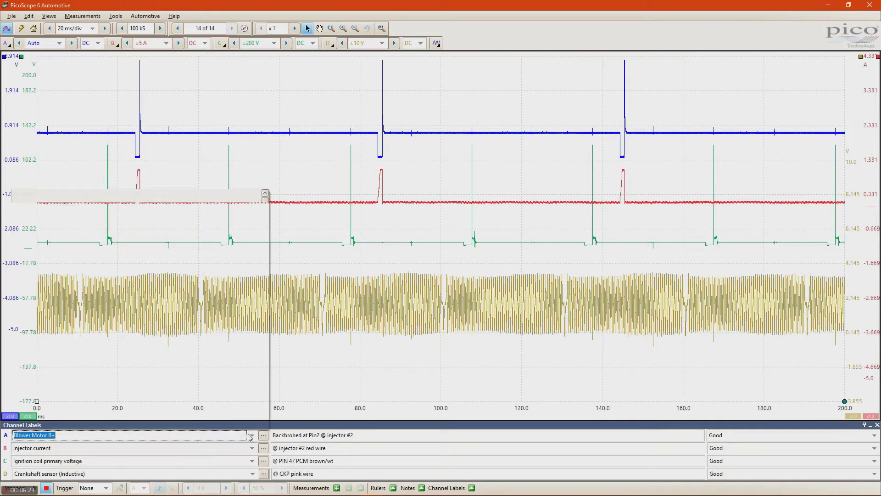
- Pick the Blower motor current preset and enter 'Blower Motor B+' as the label
left_click(251, 435)
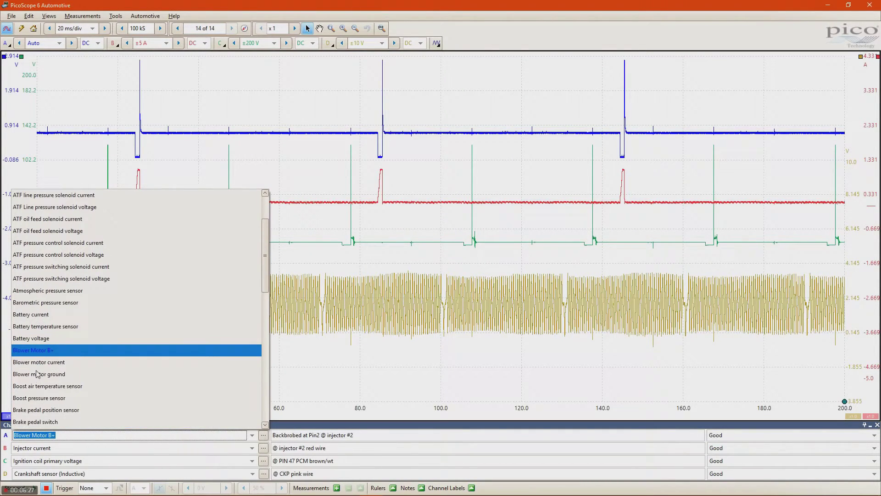
left_click(38, 362)
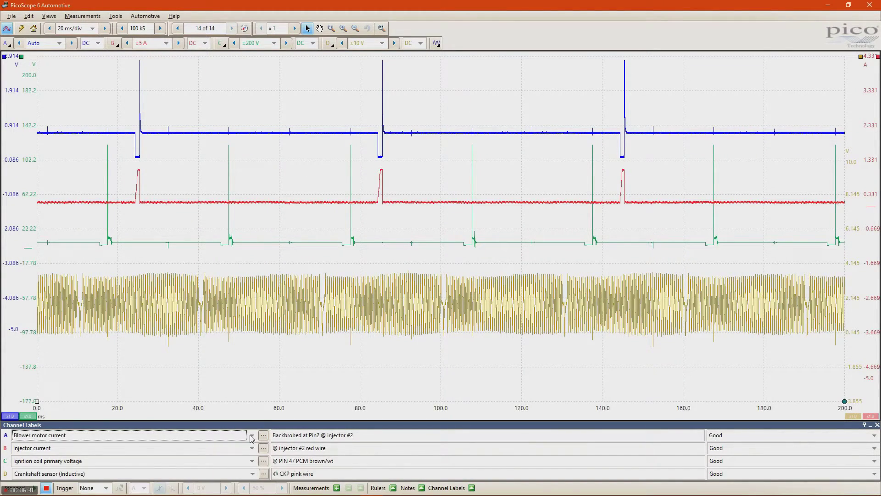
type("Blower Motor B+")
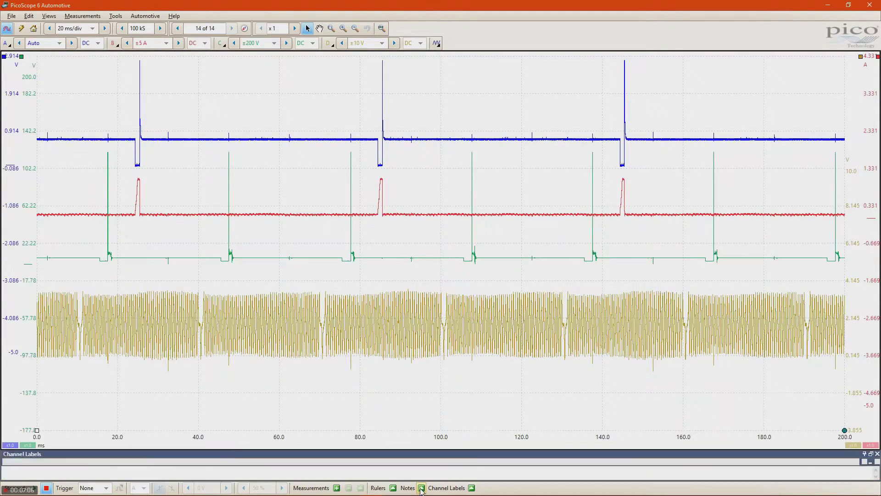
- Show the Notes area below the waveforms
left_click(407, 488)
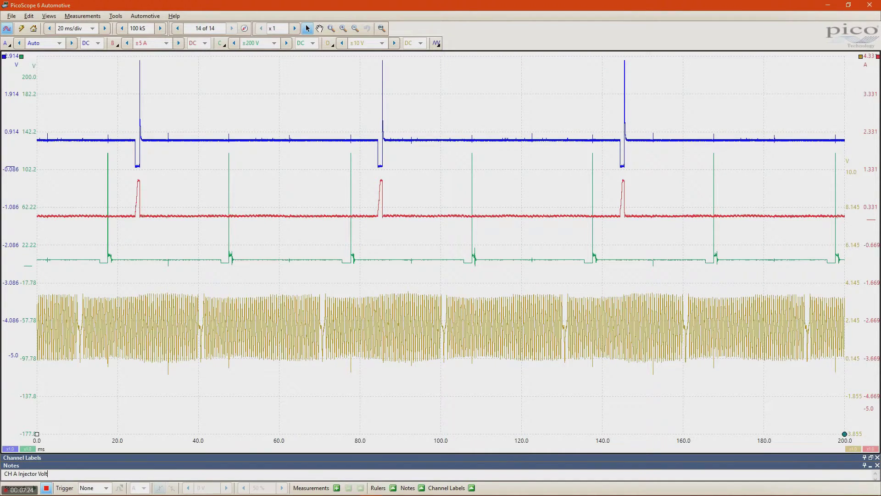
- Write the note lines for CH C ignition and CH D crank sensor at CKP pink wire
type("age CH B Injector Current")
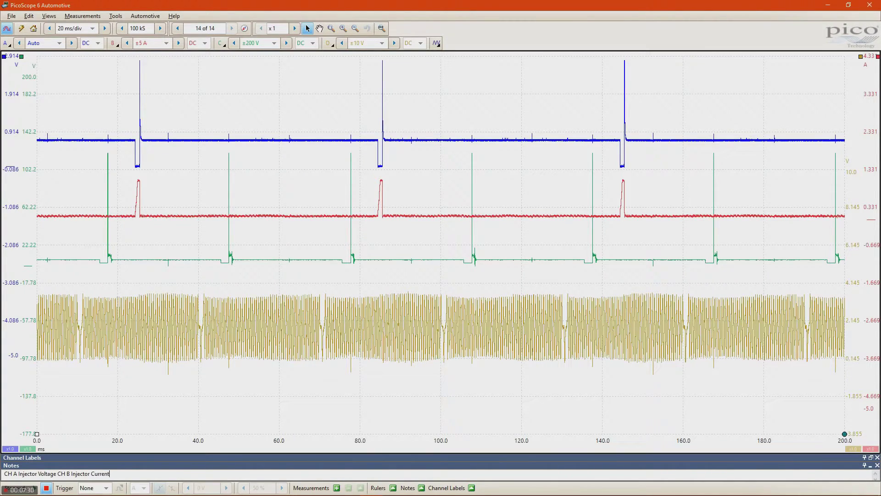
type("CH C")
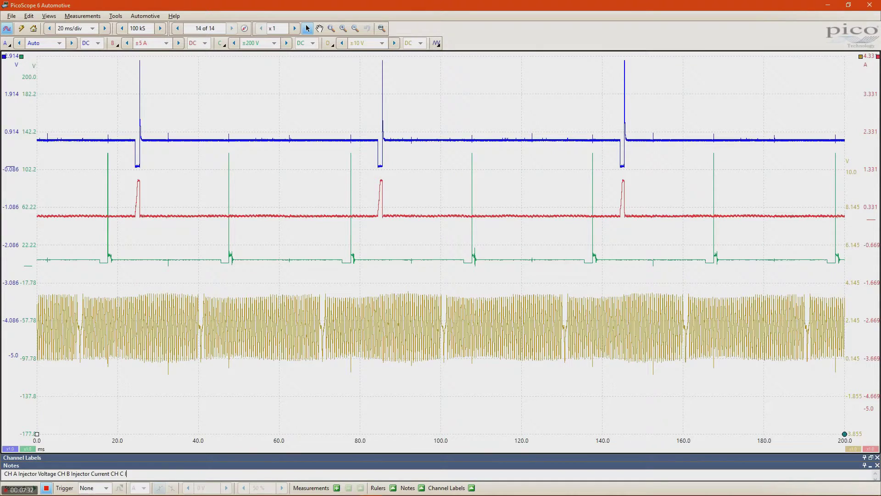
type("Ignition coil Primary CH D")
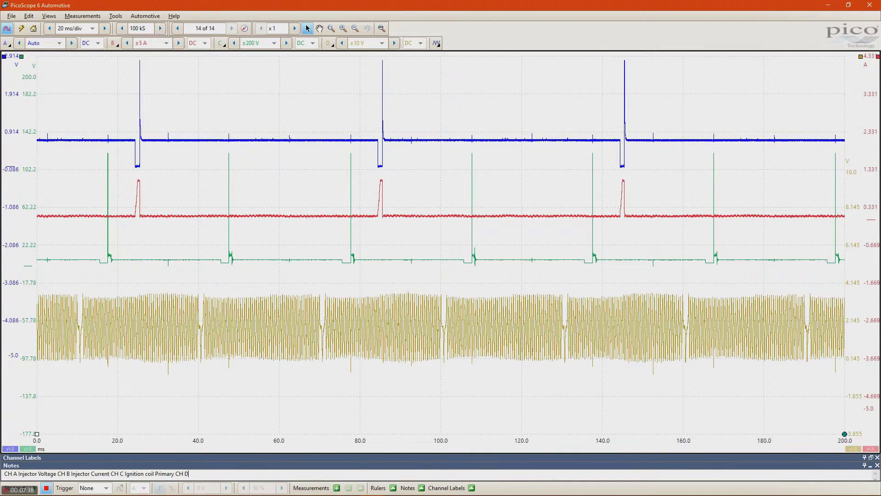
type("Crankshaft sensor")
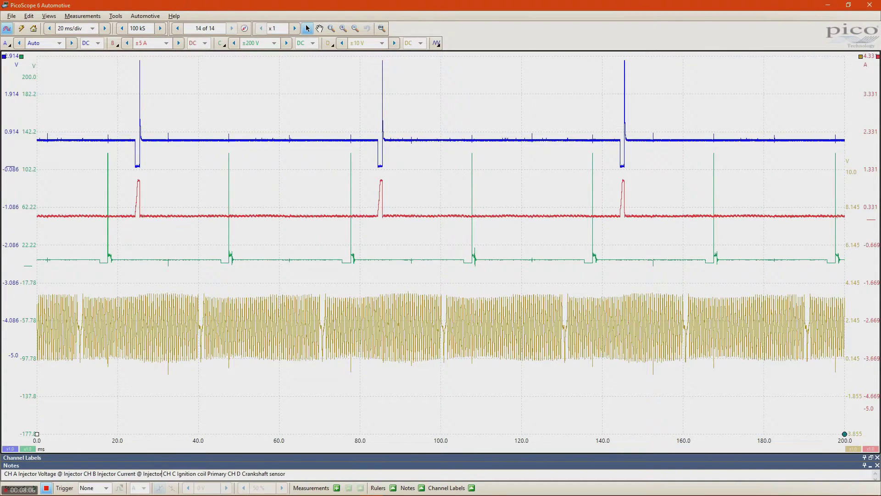
mouse_move(35, 473)
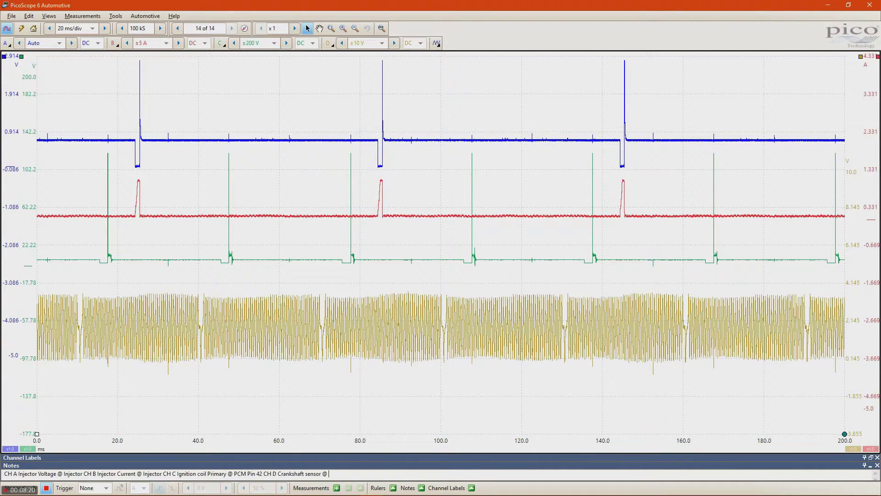
type("CKP")
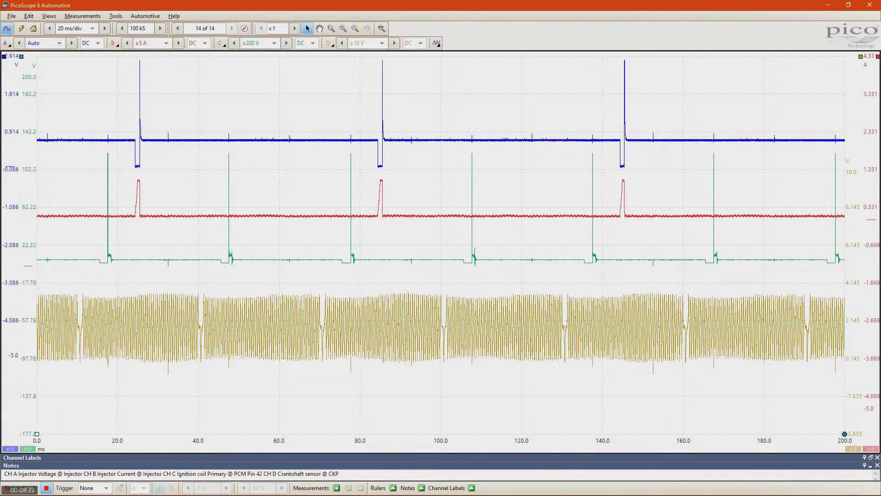
type("pink wire")
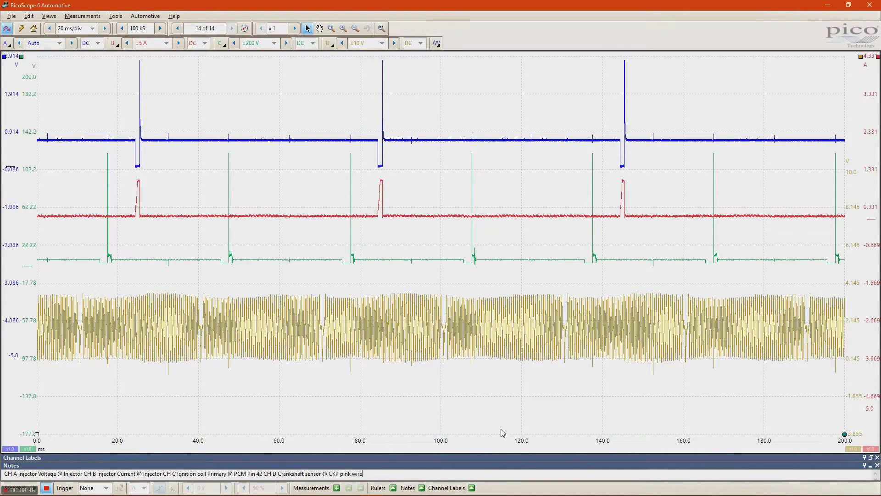
mouse_move(470, 375)
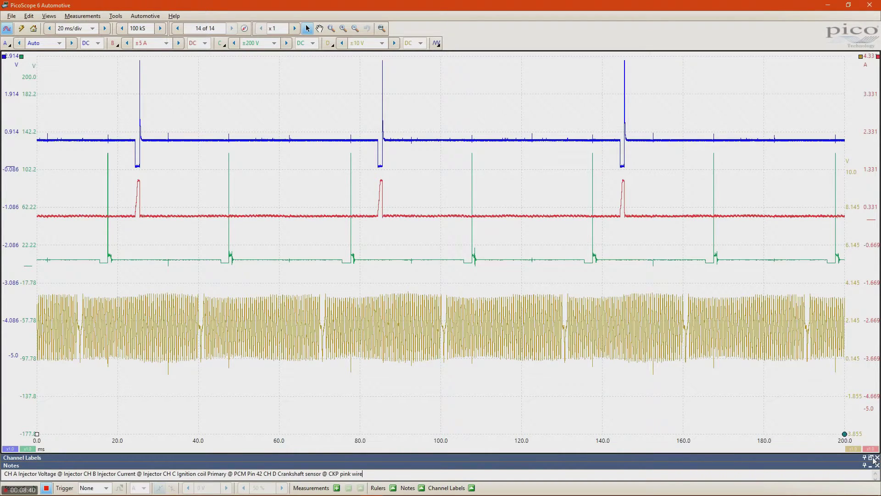
- Toggle and collapse the channel labels table, then reopen it above the notes
left_click(444, 488)
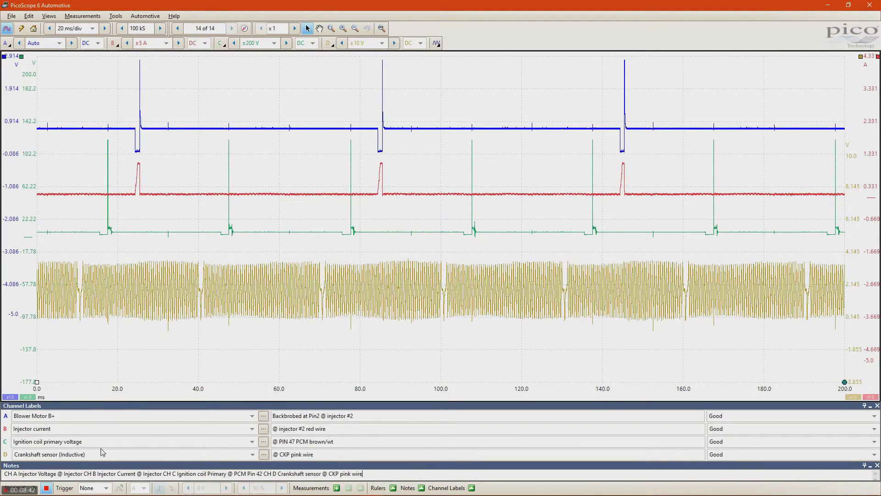
mouse_move(819, 382)
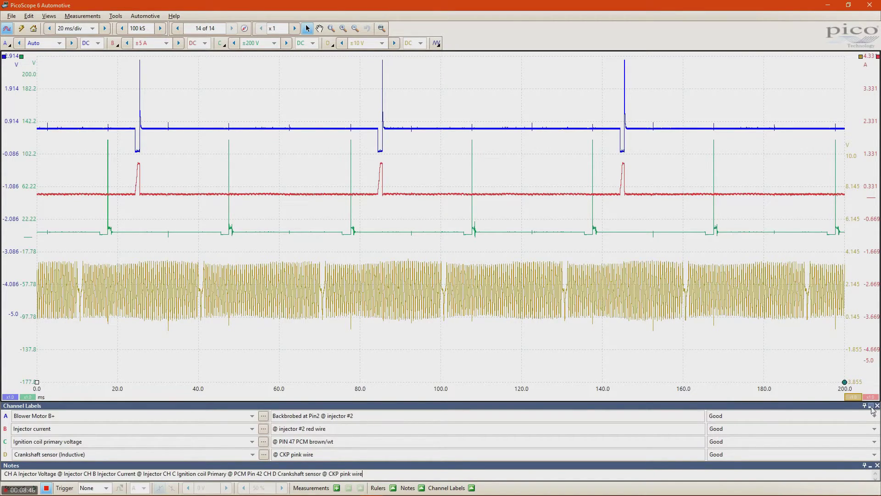
left_click(871, 406)
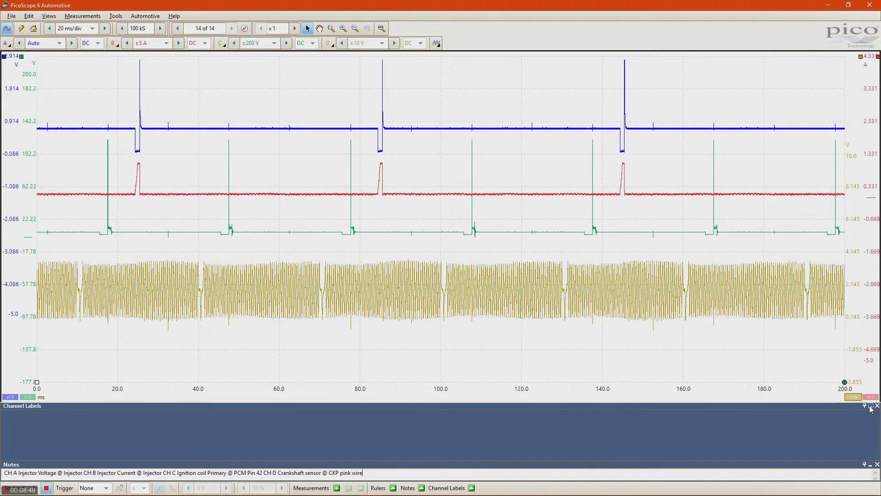
left_click(863, 419)
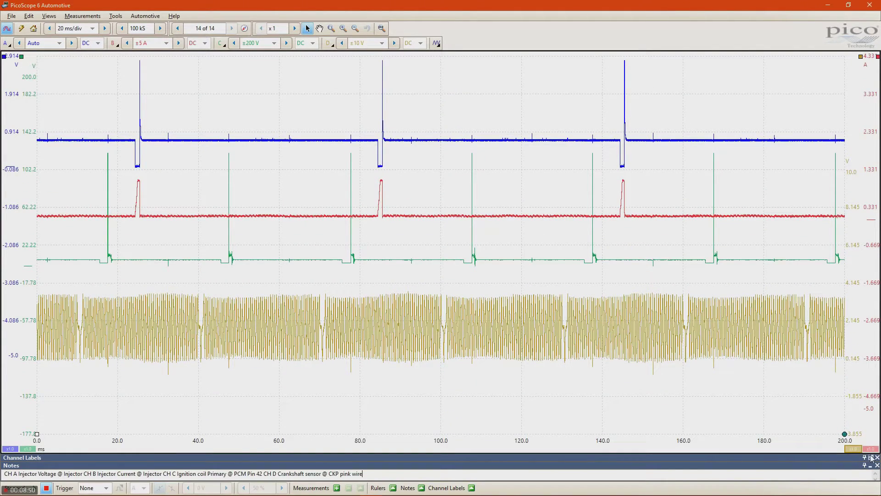
left_click(444, 487)
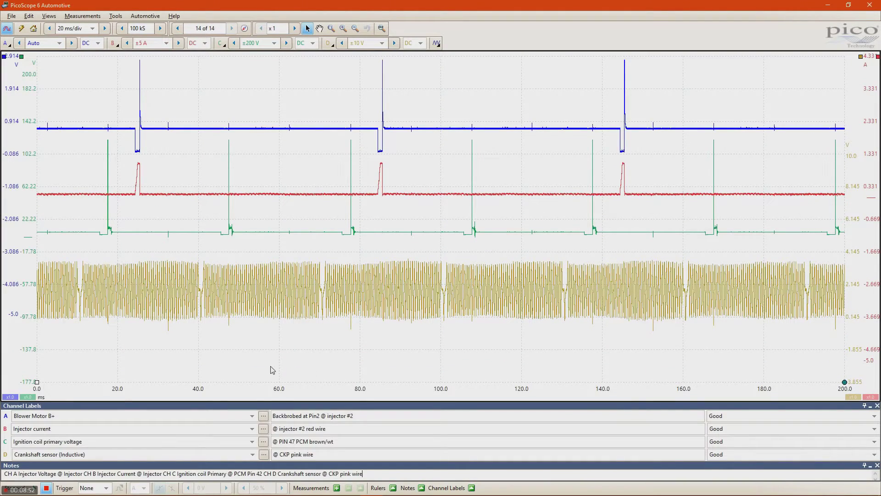
left_click(11, 15)
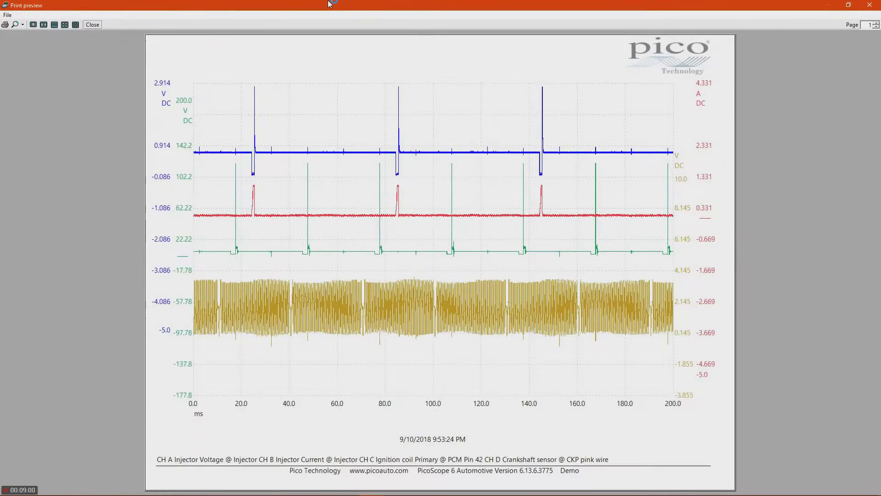
mouse_move(171, 468)
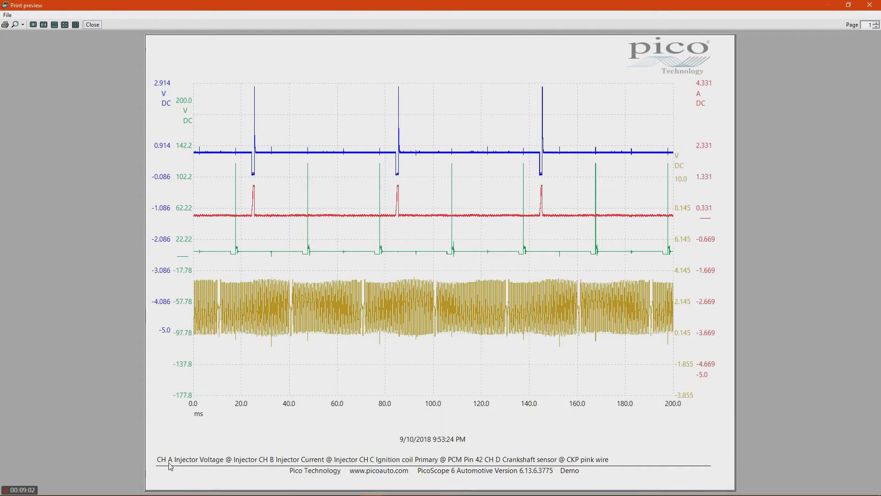
mouse_move(150, 469)
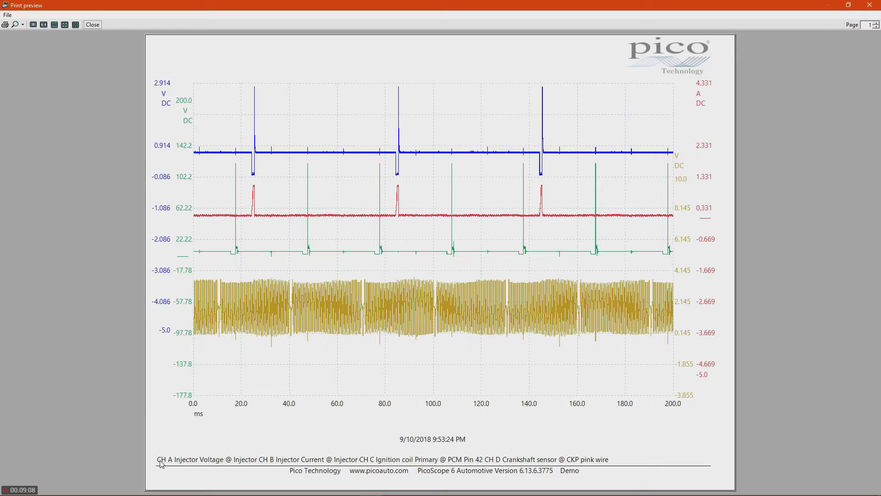
mouse_move(156, 450)
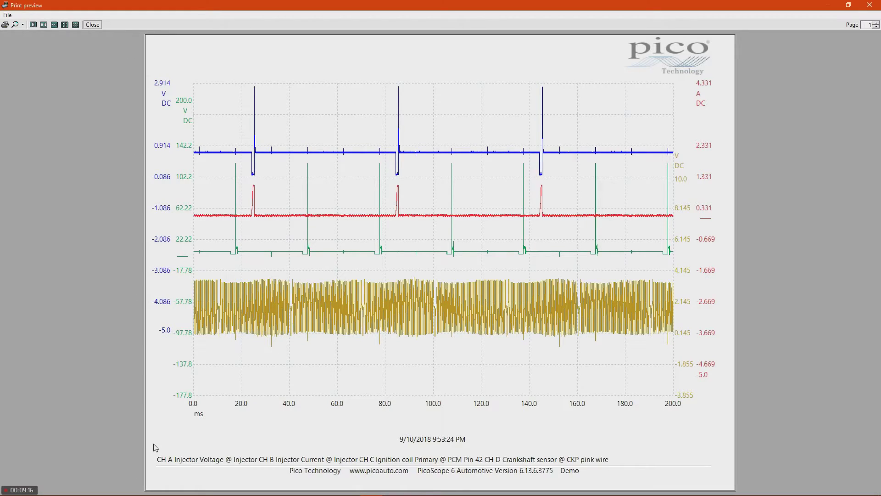
mouse_move(251, 471)
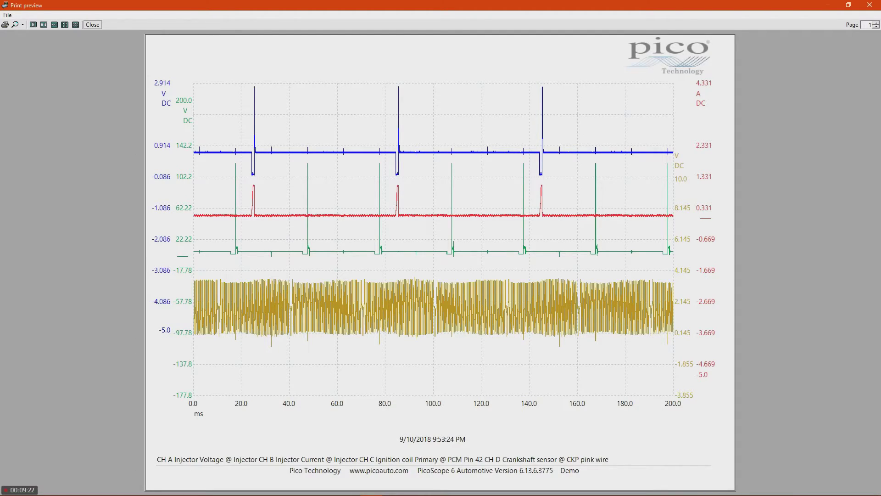
mouse_move(837, 14)
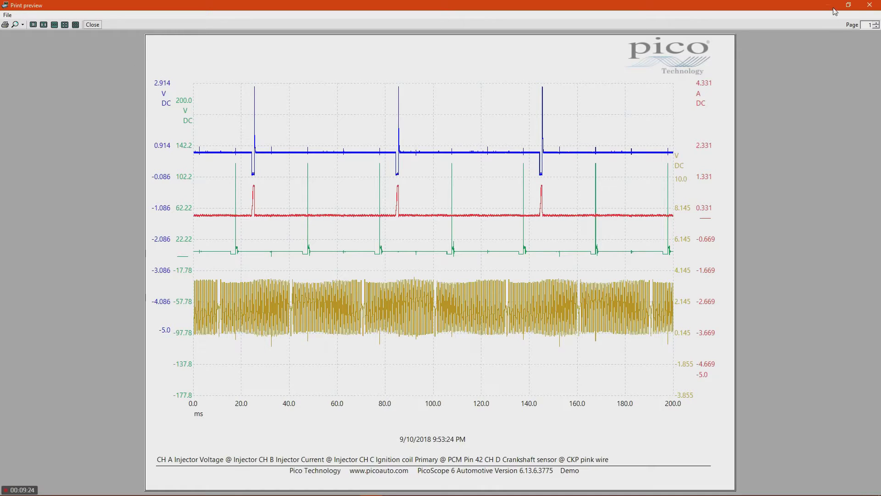
left_click(92, 24)
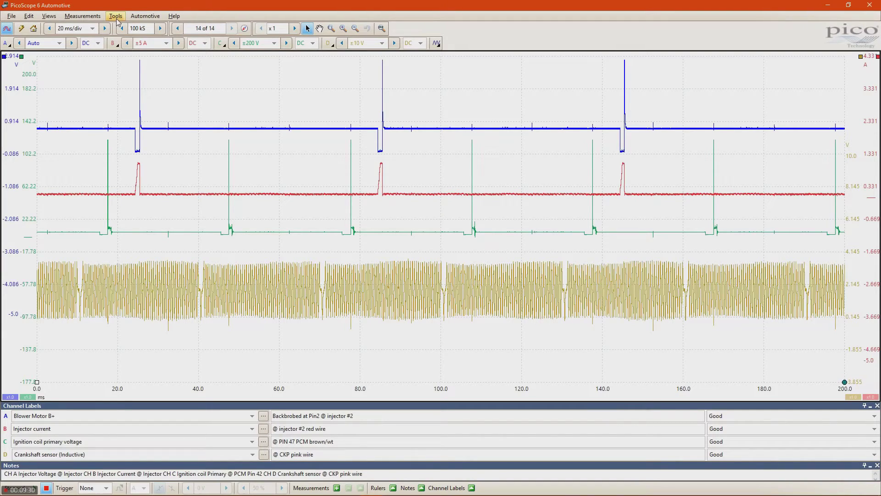
- Open Preferences from Tools at the Printing settings
left_click(115, 15)
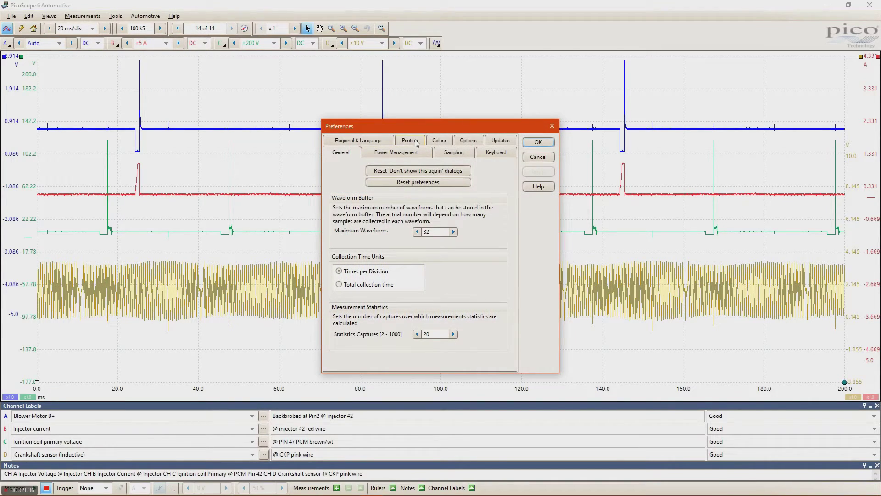
left_click(410, 140)
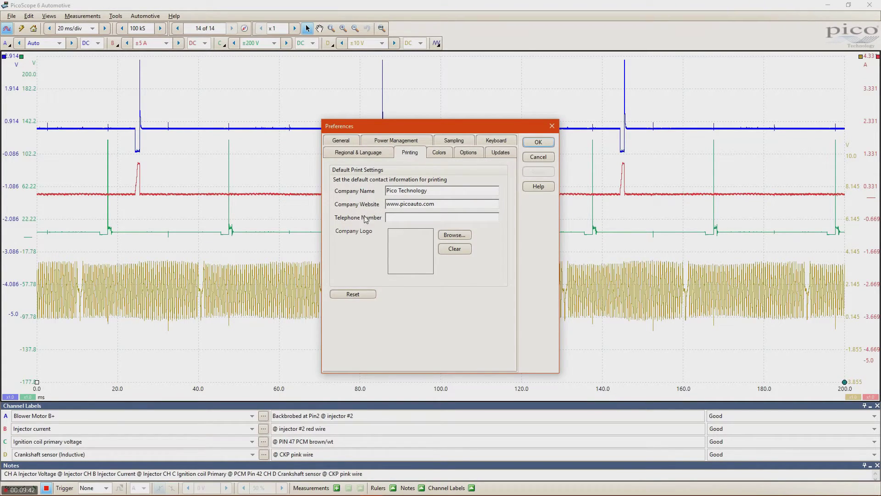
mouse_move(402, 249)
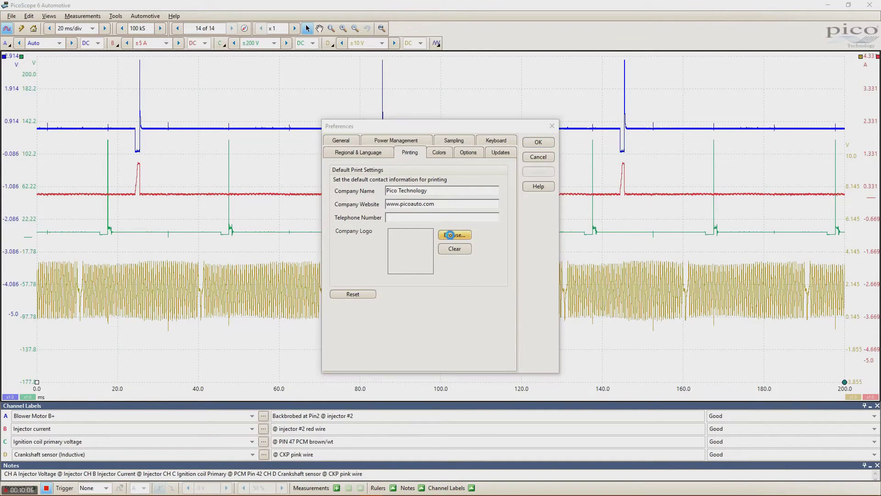
- Load TBT.FINAL (1) as the company logo and enter 'Trained' as company name
left_click(455, 235)
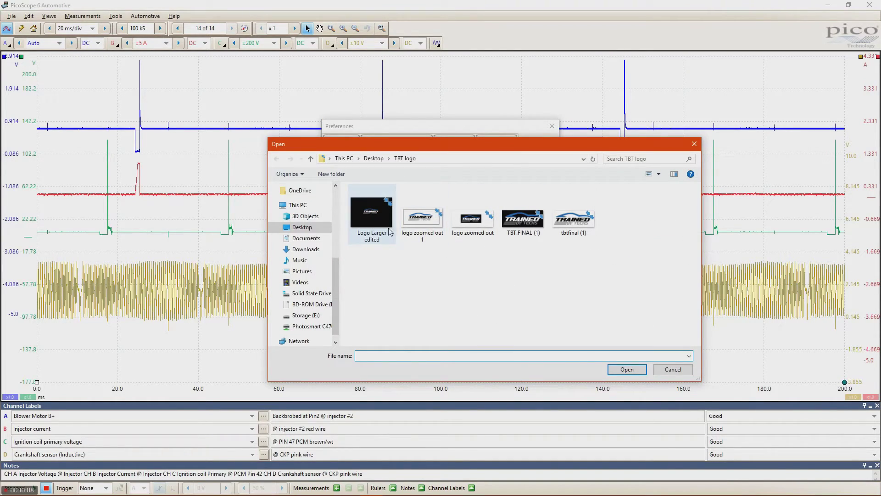
left_click(522, 219)
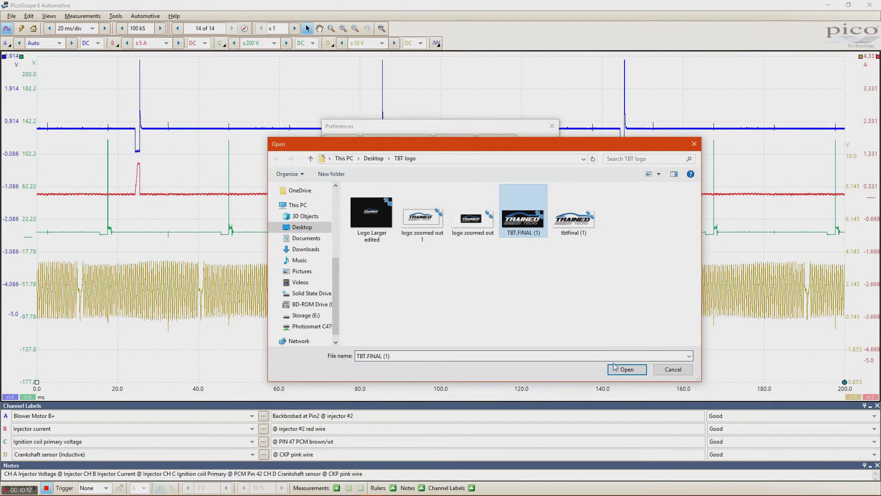
left_click(626, 369)
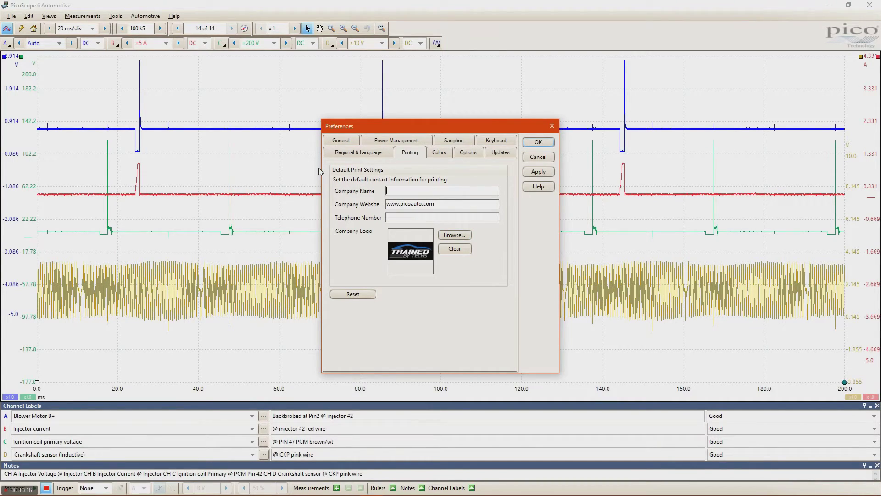
type("Trained by Techs")
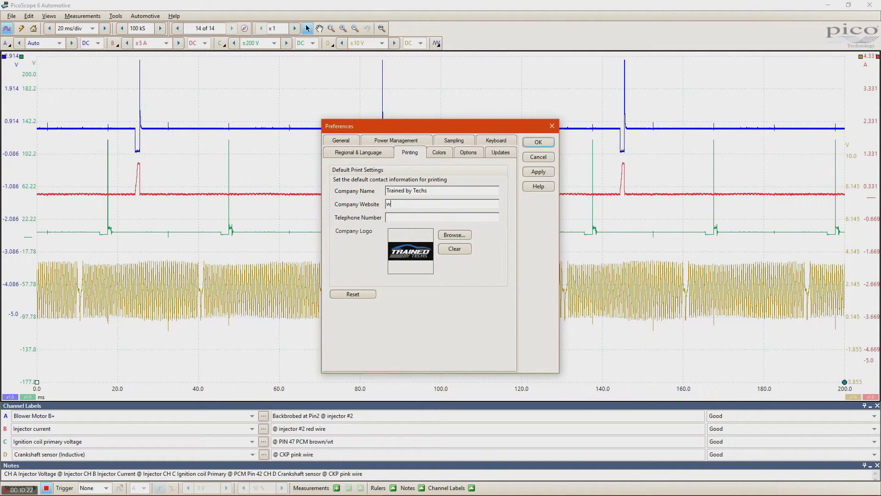
type("ww.trainedbytechs.com")
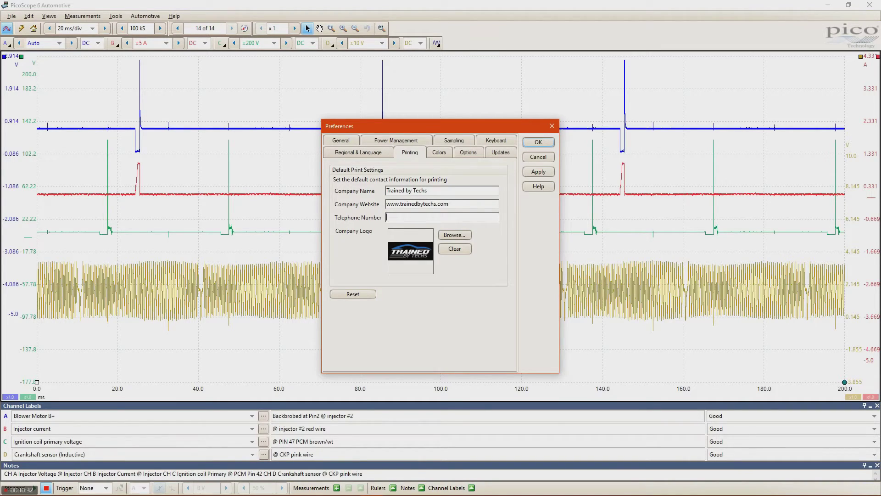
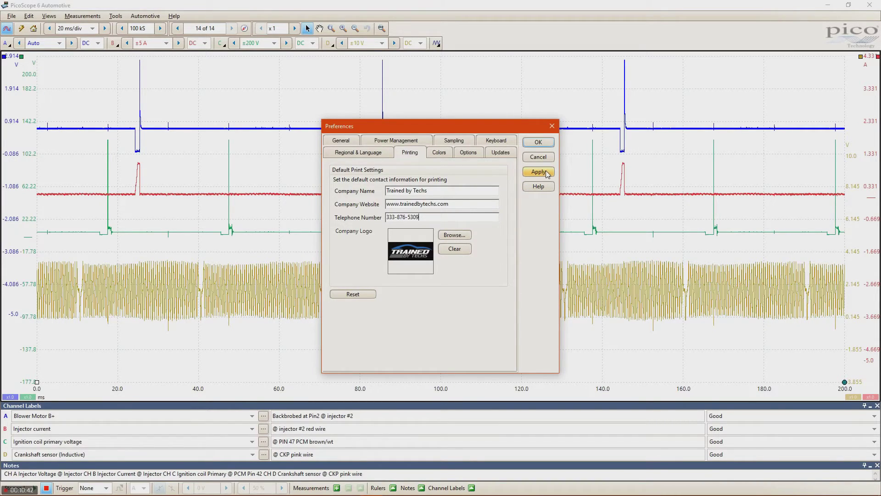
left_click(538, 141)
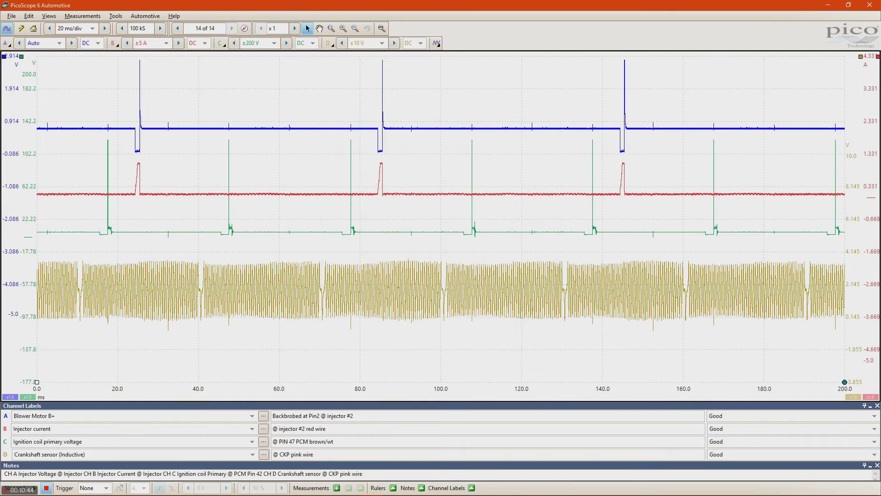
- Preview the printed page with the Trained by Techs logo, notes and contact footer, then close it
left_click(21, 16)
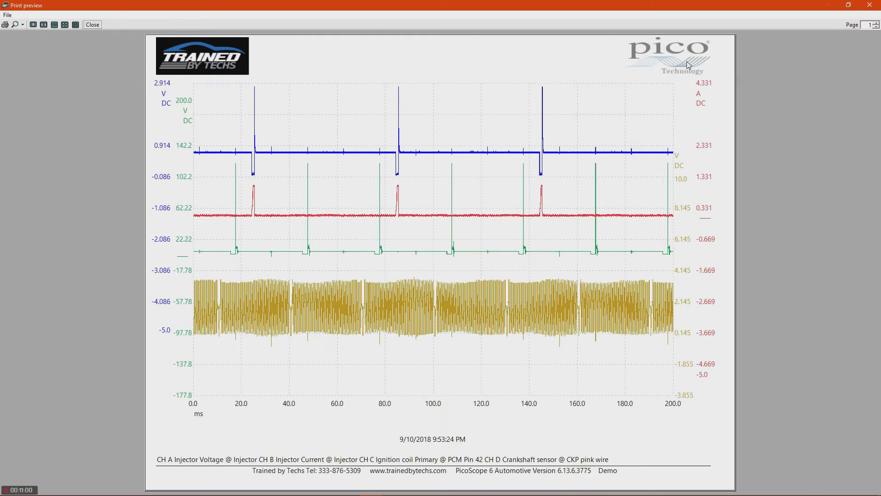
mouse_move(244, 475)
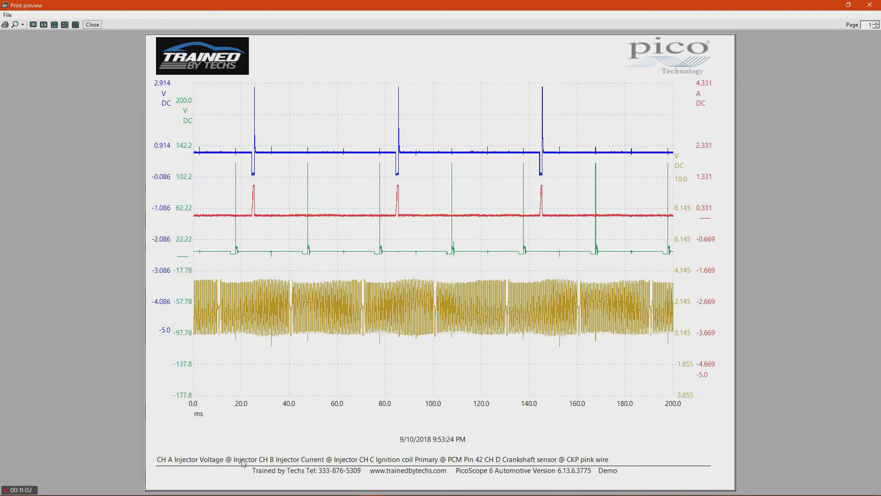
mouse_move(382, 481)
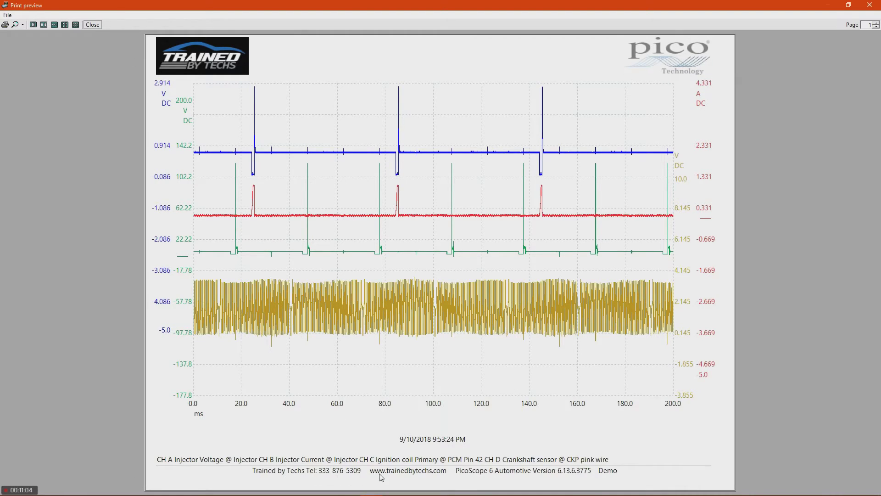
mouse_move(518, 488)
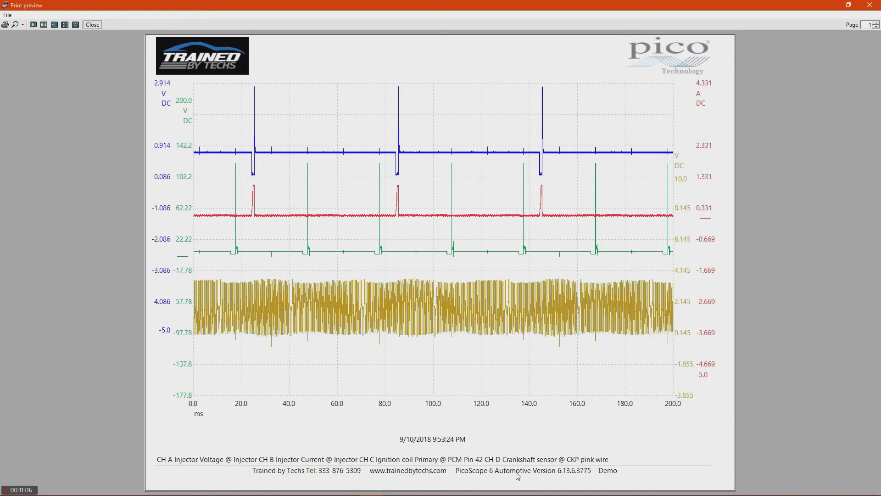
mouse_move(360, 472)
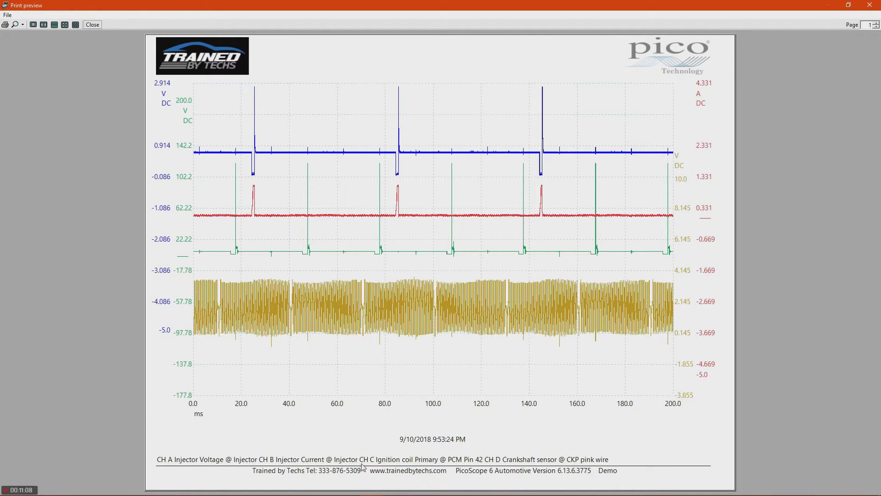
mouse_move(253, 472)
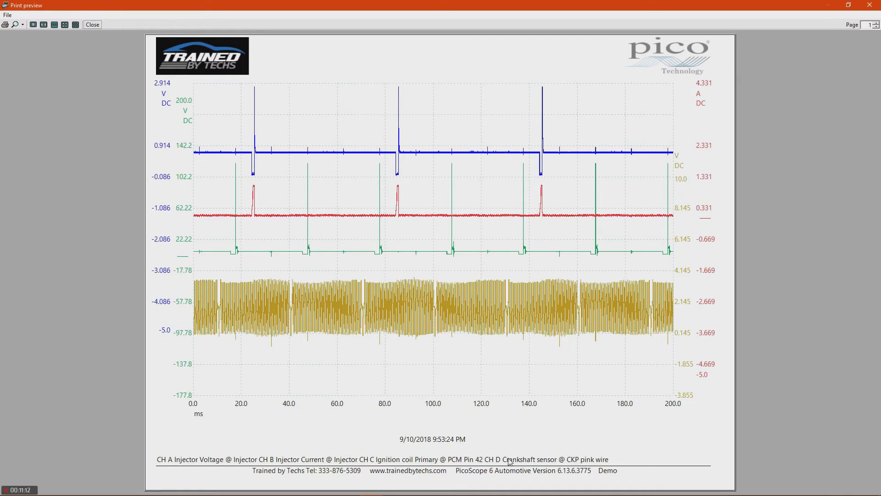
mouse_move(180, 50)
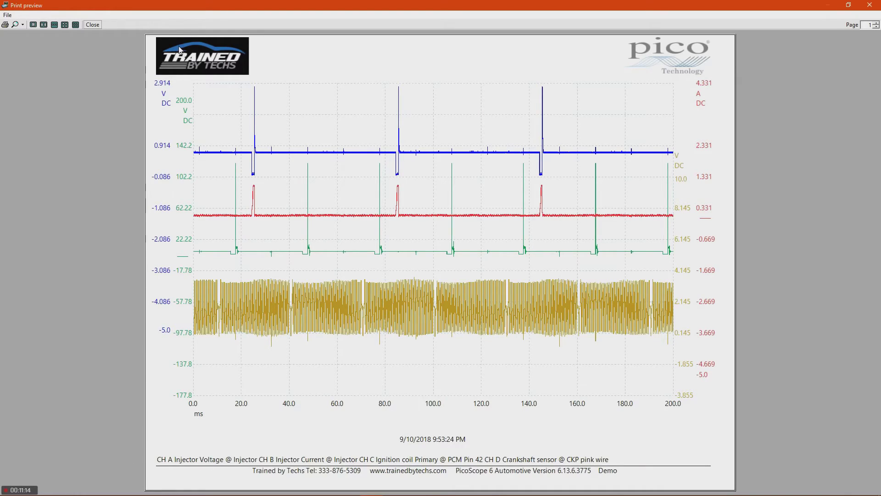
left_click(92, 25)
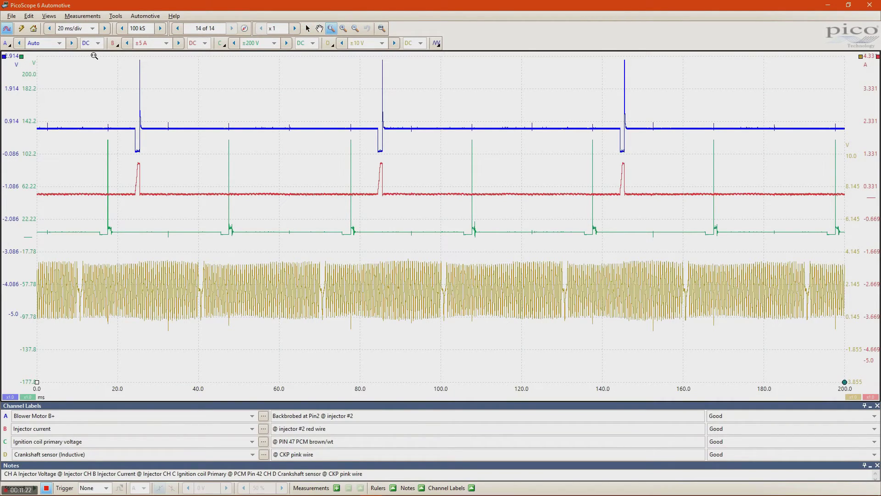
- Zoom the waveforms to the 13.45–90.23 ms stretch of the capture
left_click_drag(91, 53, 404, 373)
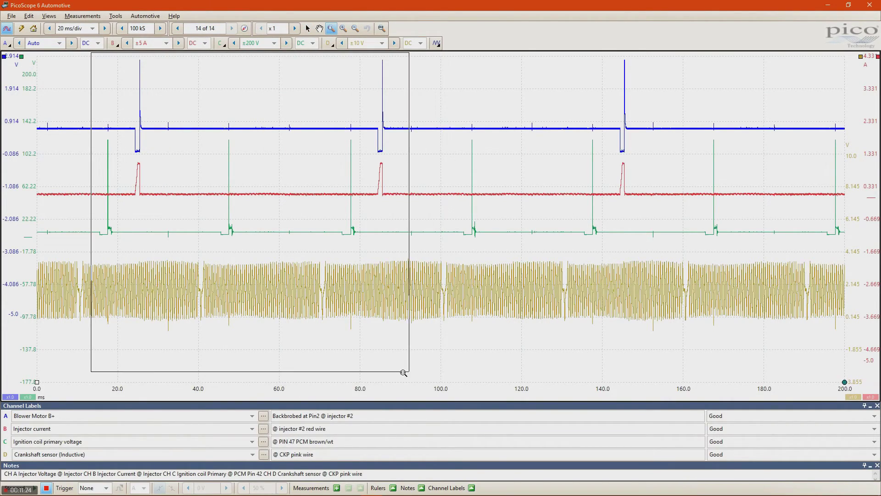
left_click_drag(91, 53, 404, 373)
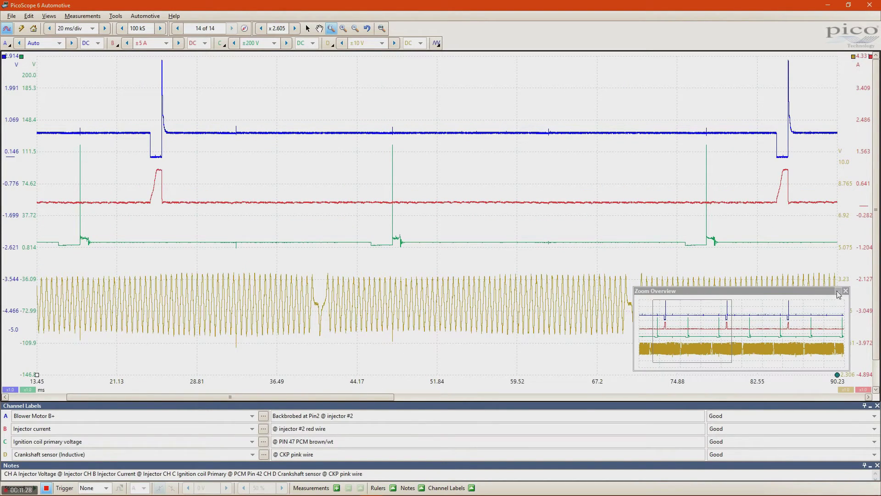
- Minimise the Zoom Overview and collapse the Channel Labels panel, leaving only the notes beneath
left_click(839, 291)
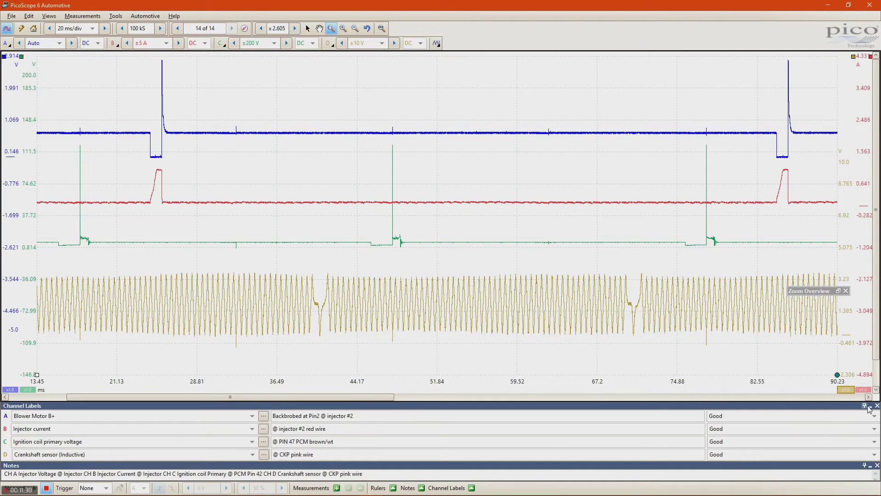
left_click(861, 405)
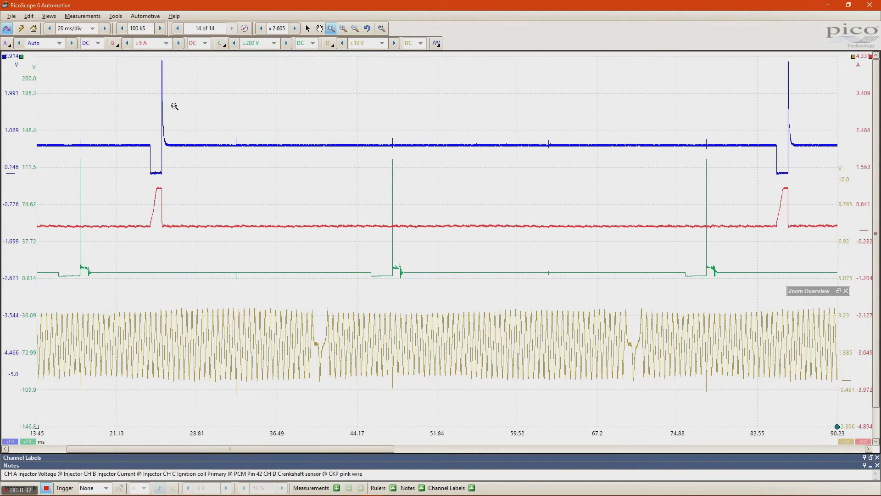
left_click(9, 17)
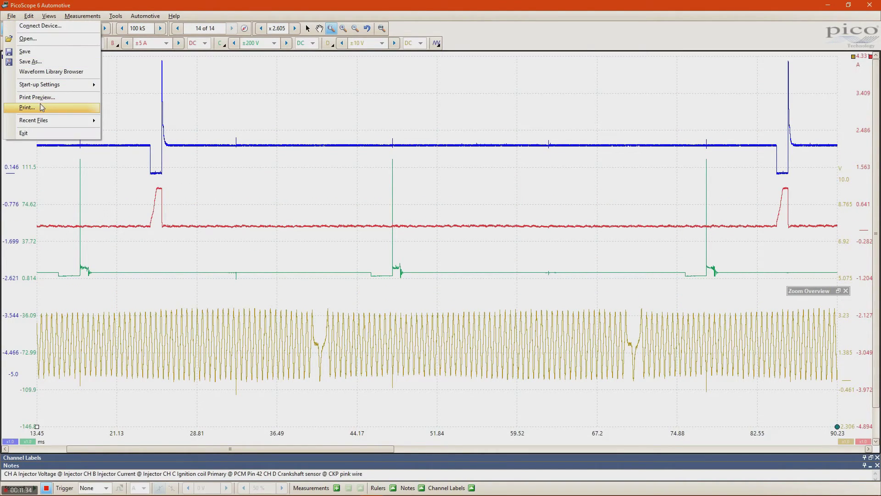
- Preview the printed page of the zoomed 13.45–90.23 ms view, then close it
left_click(8, 17)
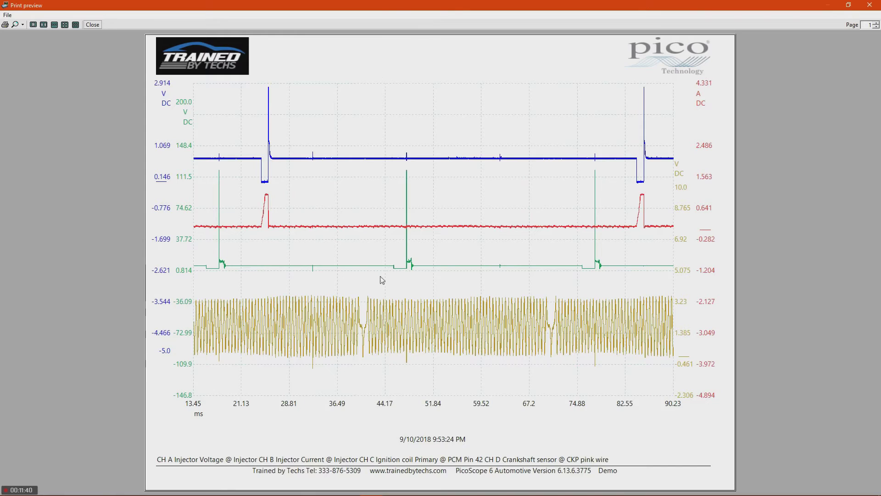
mouse_move(380, 82)
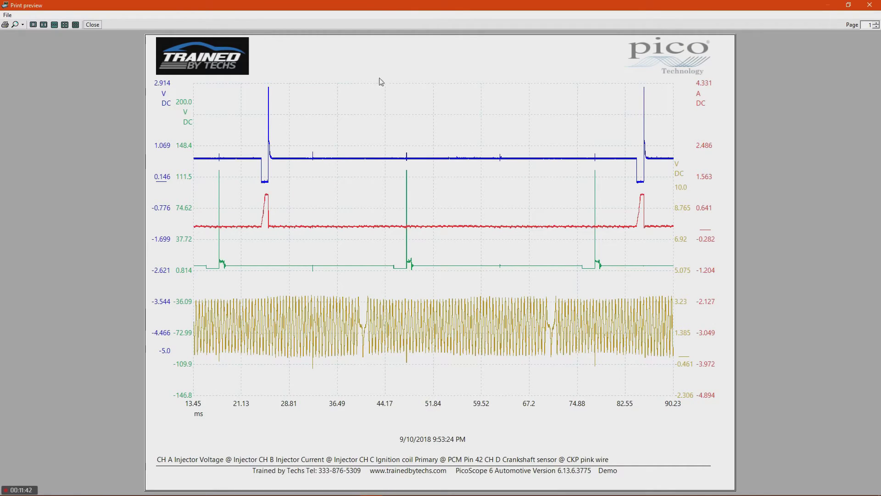
mouse_move(756, 141)
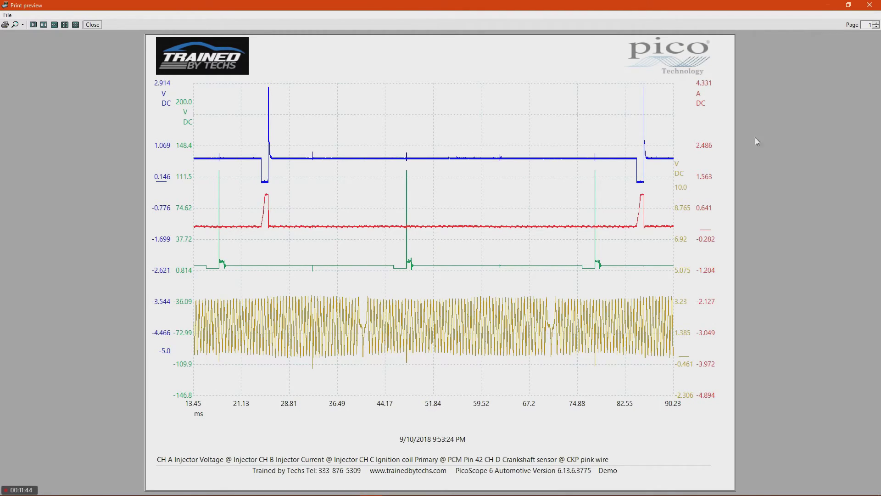
left_click(92, 24)
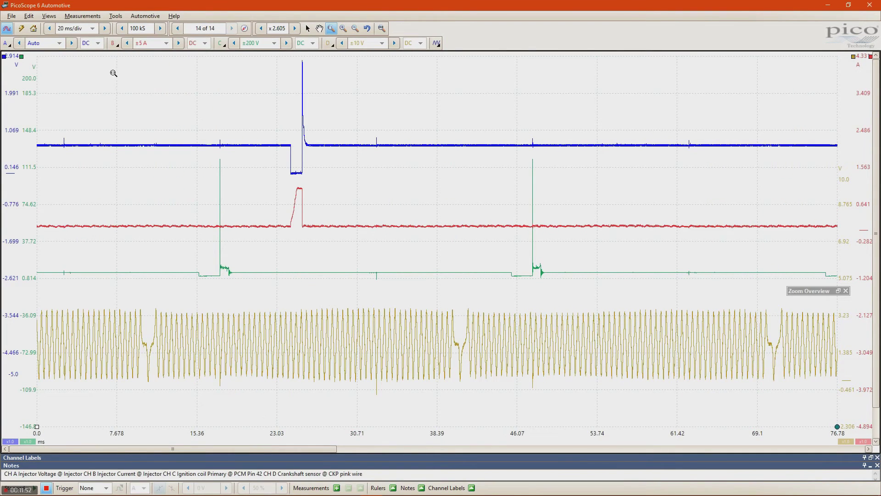
- Zoom in tightly on the green ignition coil primary spike around 17.5 ms
left_click_drag(143, 113, 273, 302)
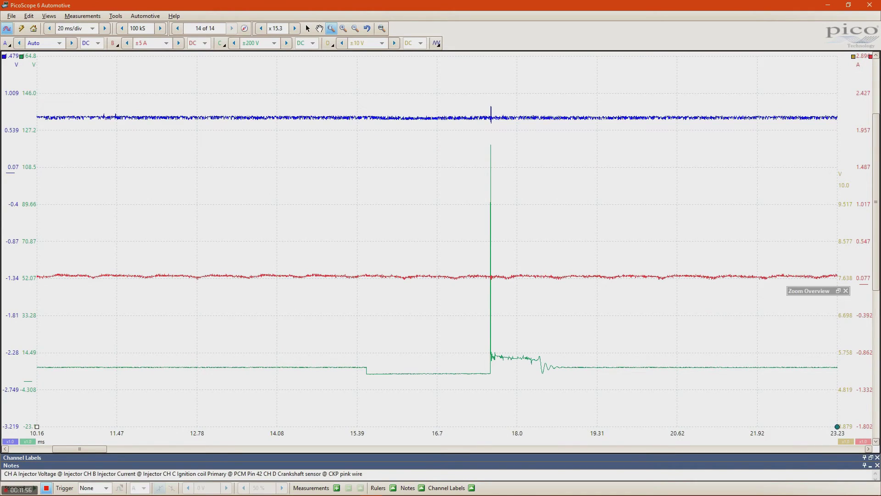
mouse_move(486, 315)
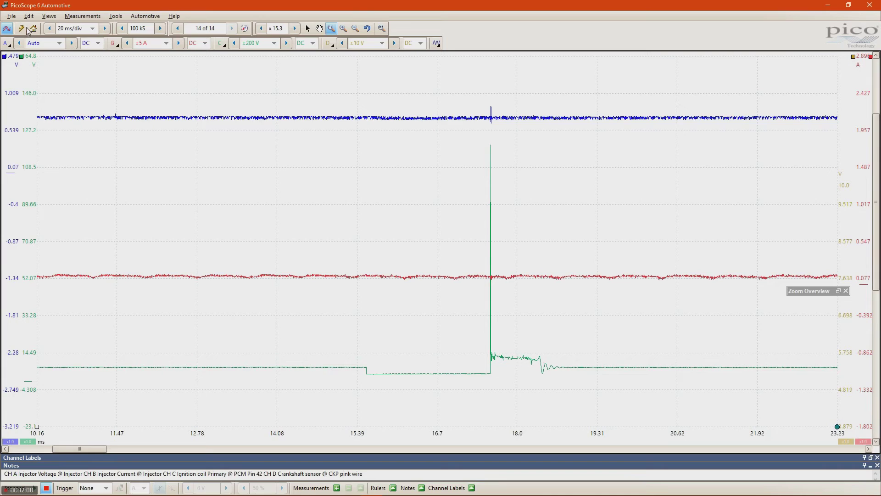
mouse_move(17, 90)
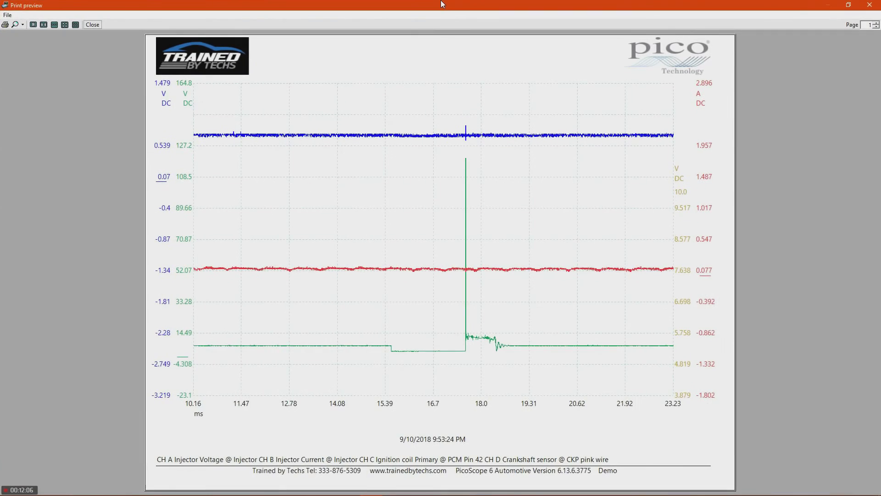
mouse_move(469, 165)
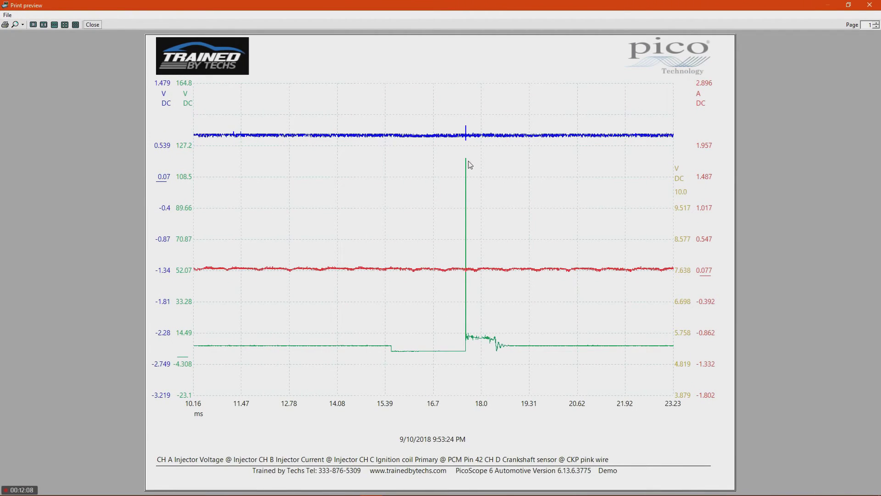
mouse_move(367, 354)
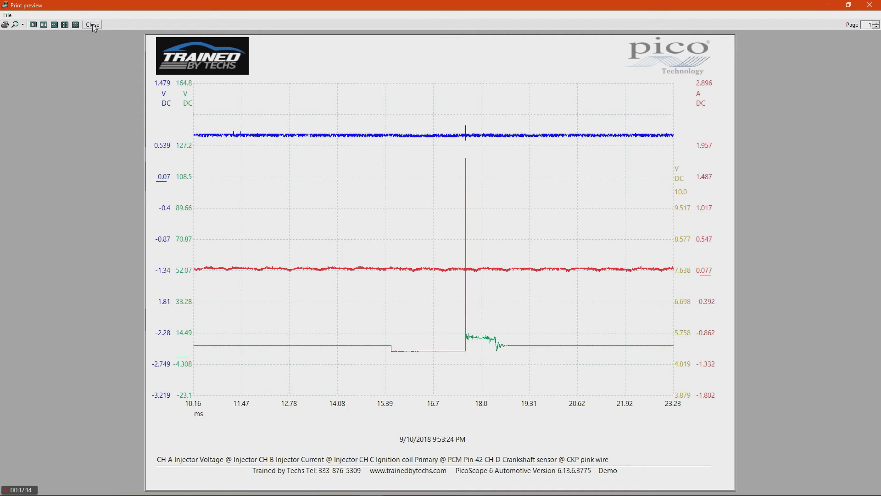
- Close the print preview of the 10.16–23.23 ms ignition spike close-up
left_click(92, 24)
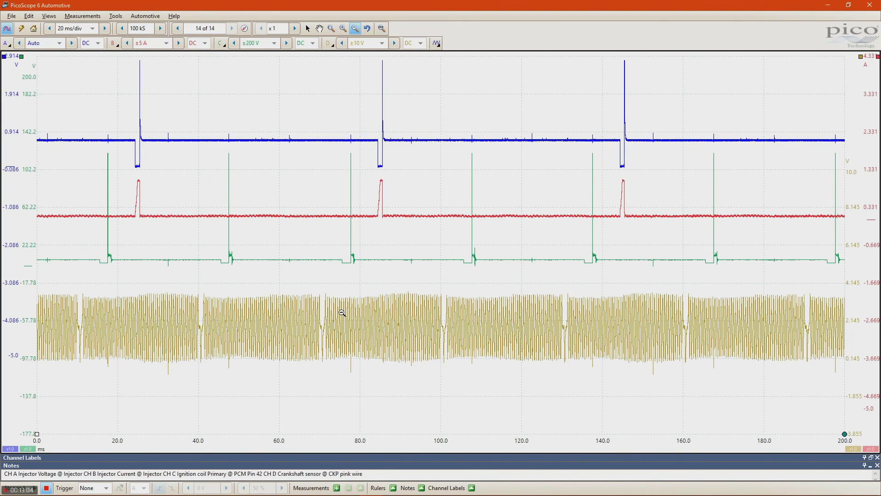
mouse_move(250, 264)
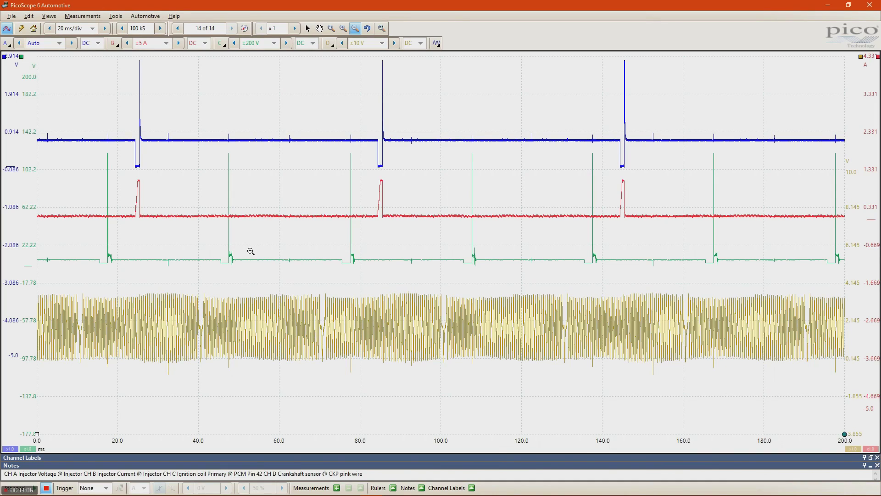